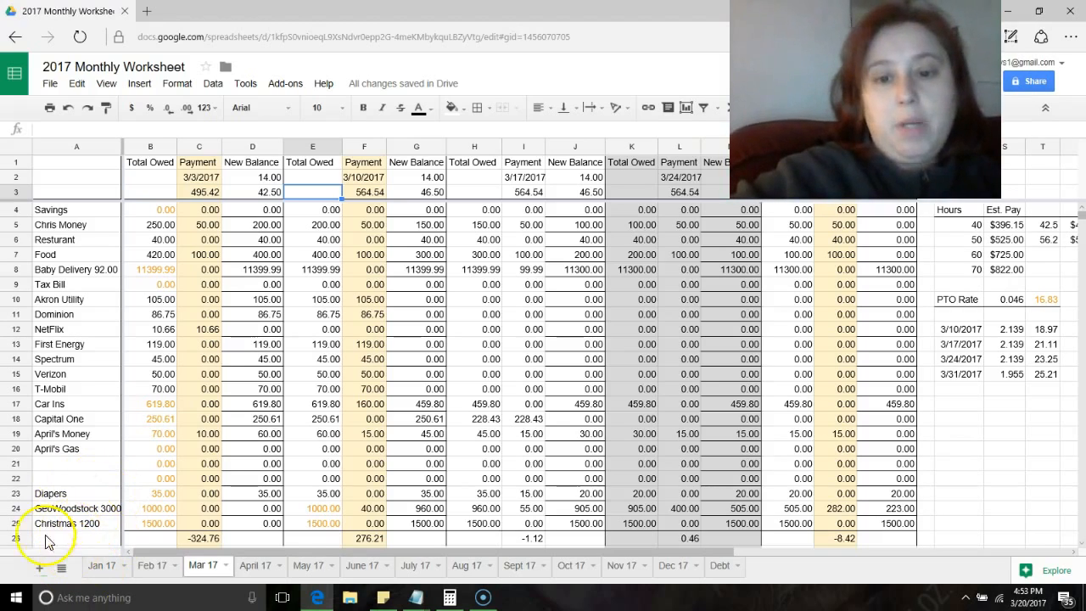
mouse_move(191, 321)
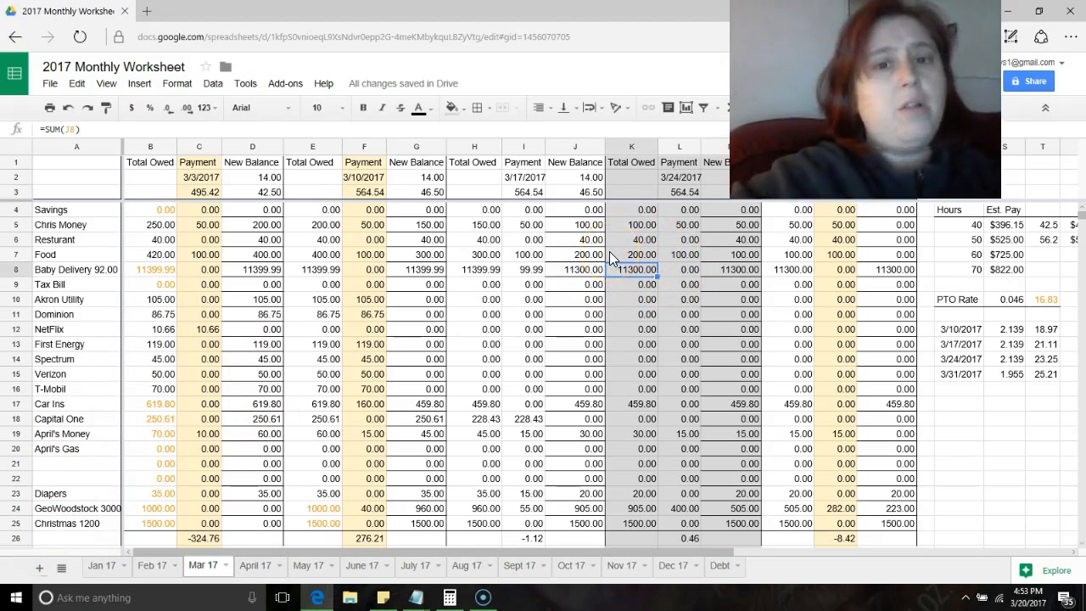
Step: Check the Food and Baby Delivery carry-forward formulas, then review the April, May and June sheets
click(631, 255)
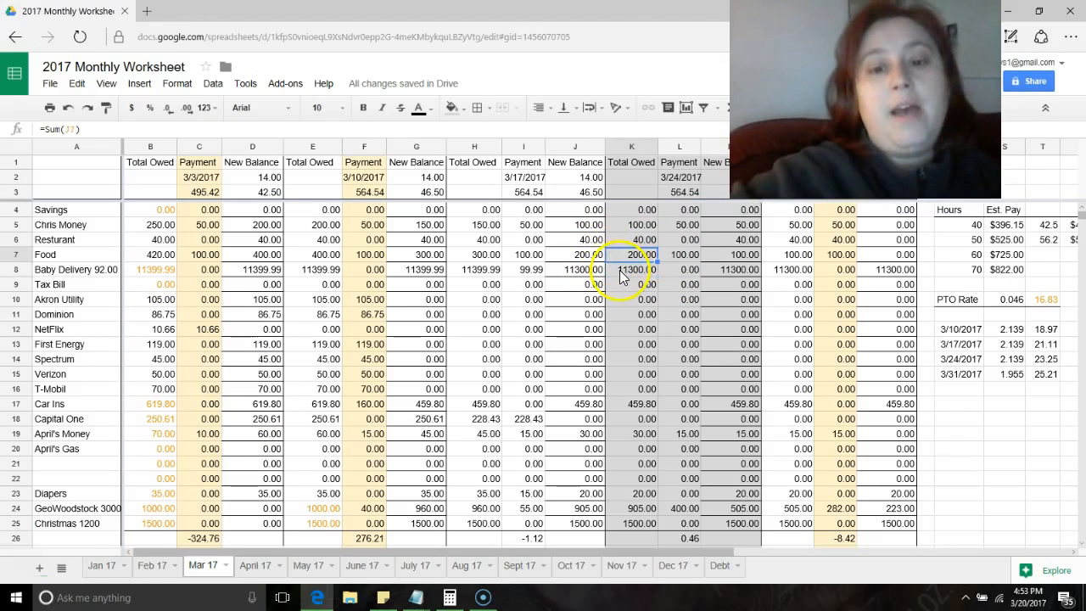
click(631, 269)
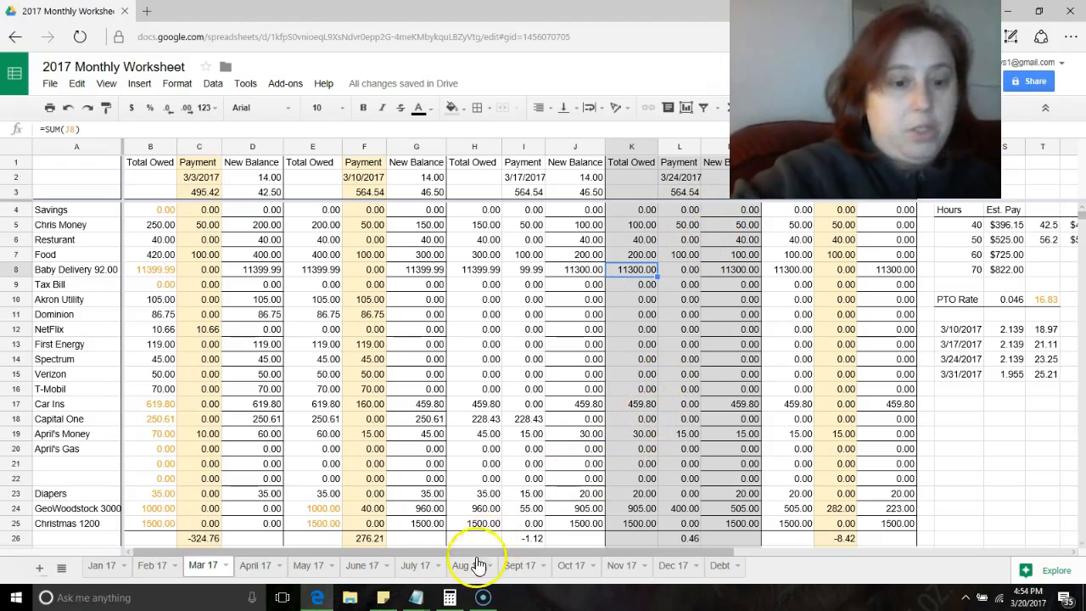
mouse_move(272, 564)
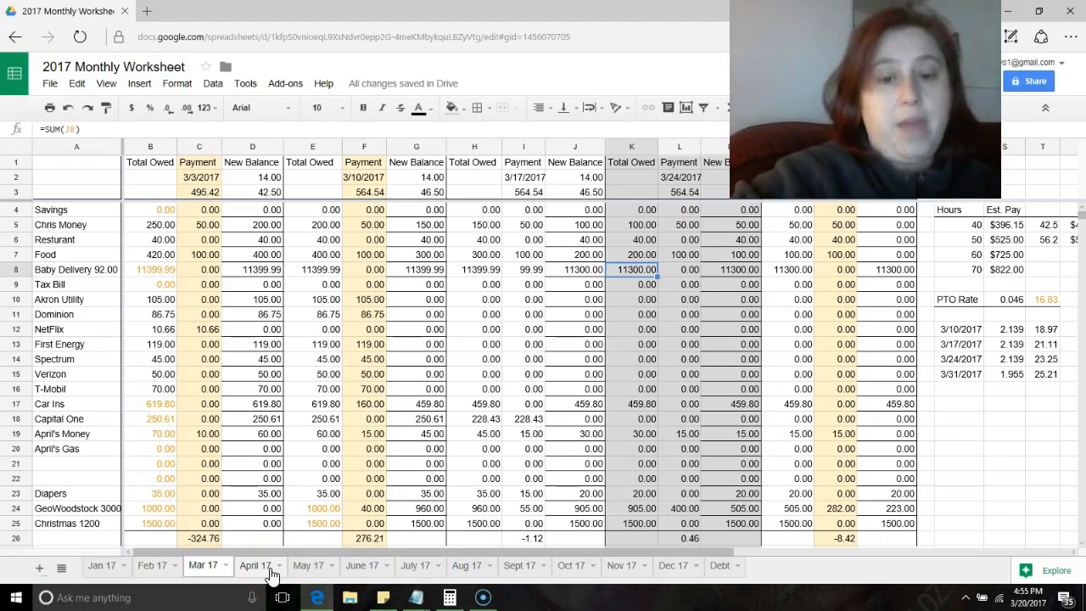
click(254, 565)
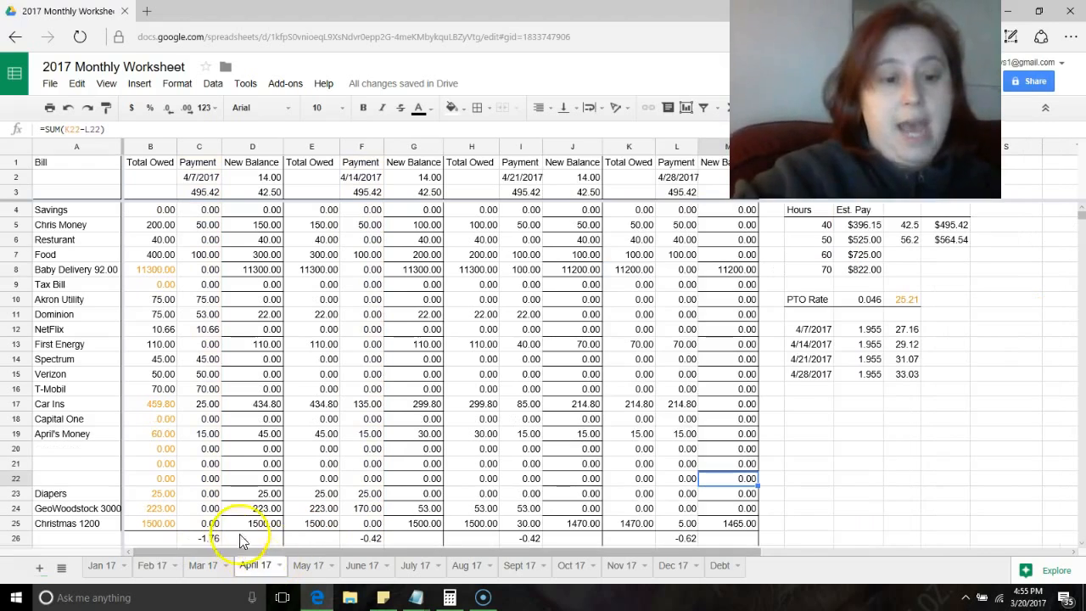
click(307, 564)
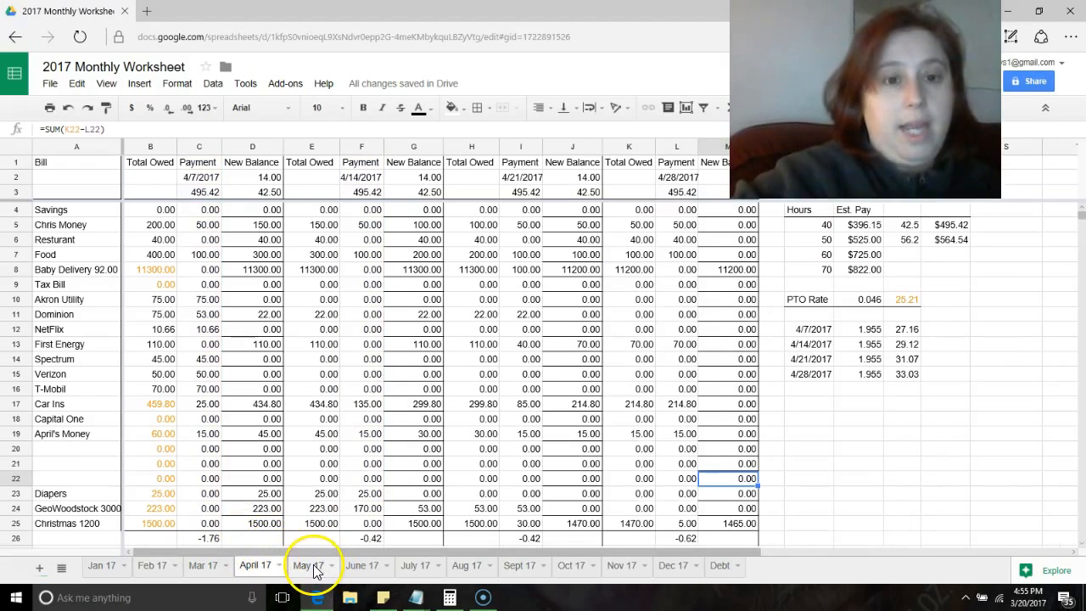
click(308, 565)
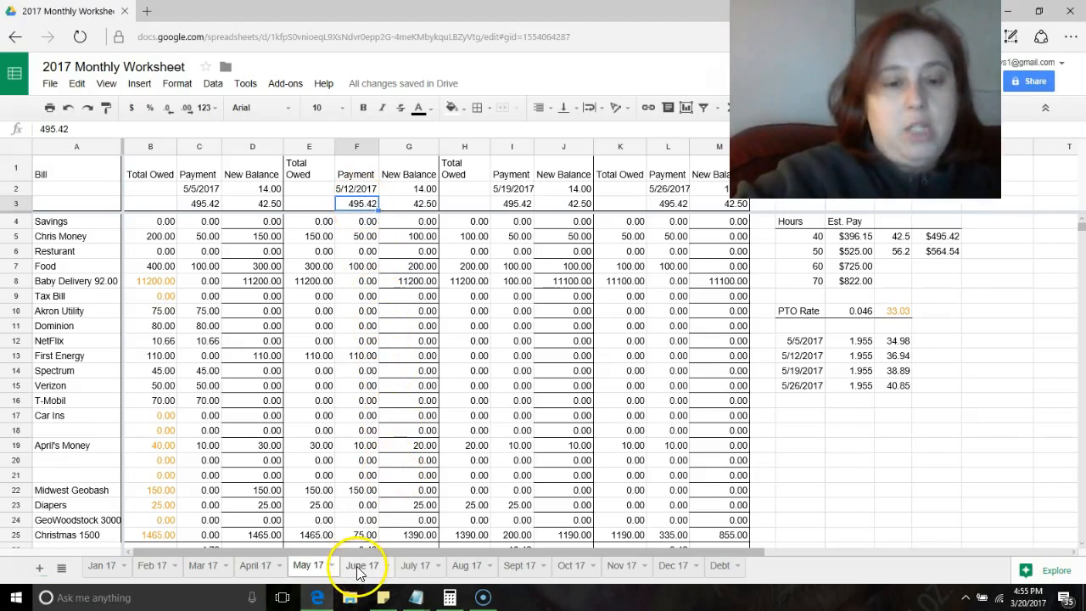
click(362, 565)
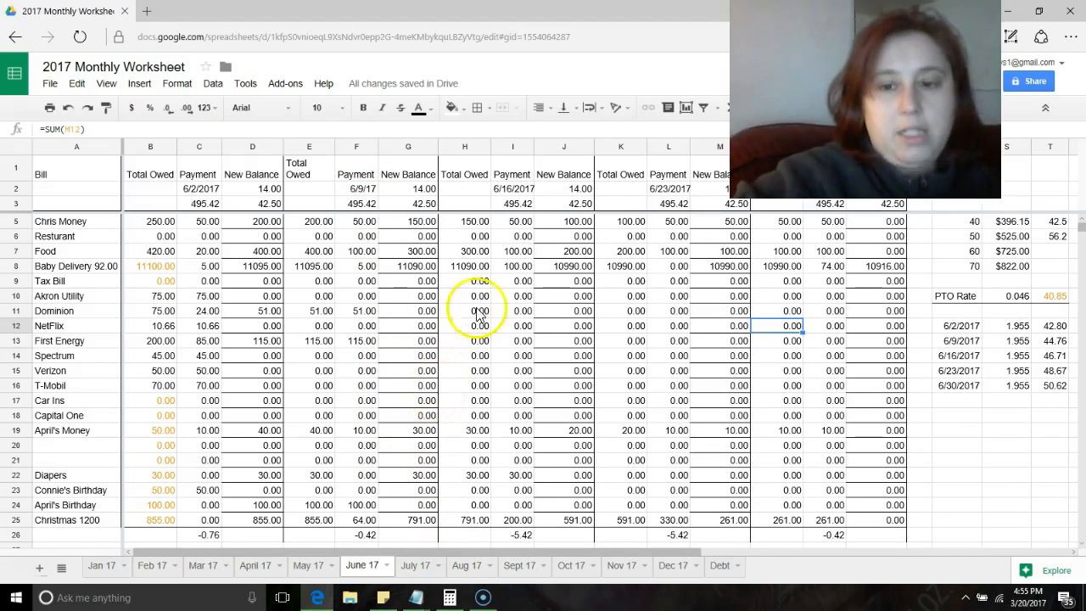
mouse_move(530, 520)
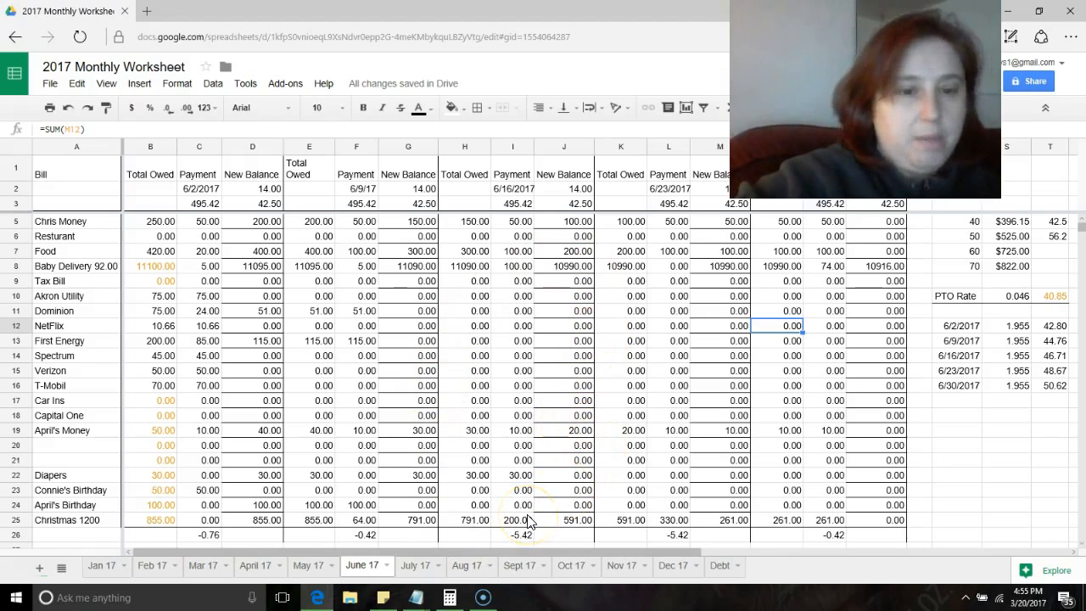
mouse_move(463, 401)
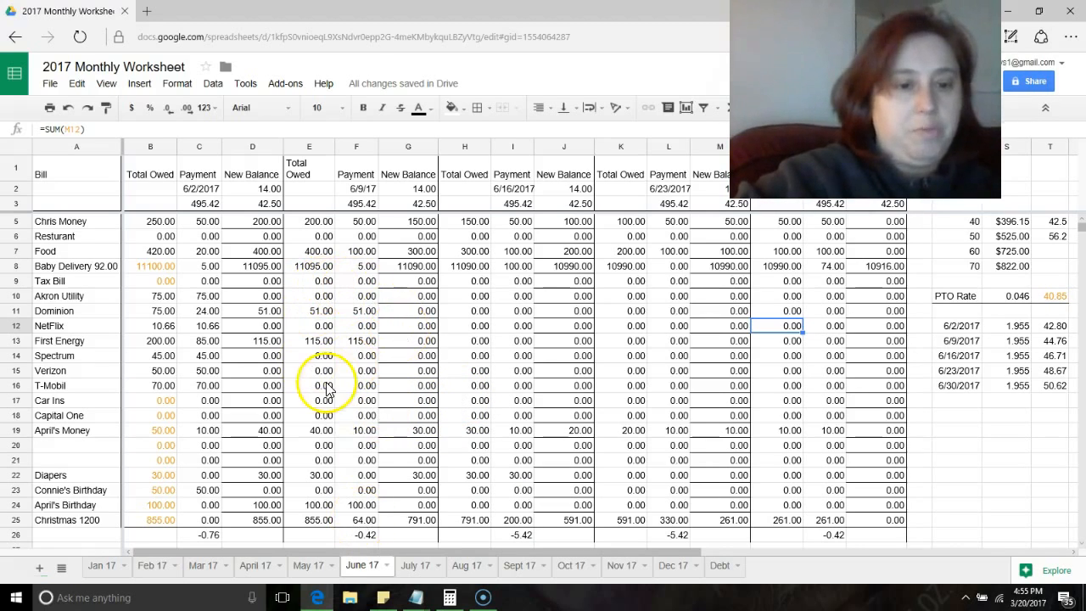
mouse_move(219, 375)
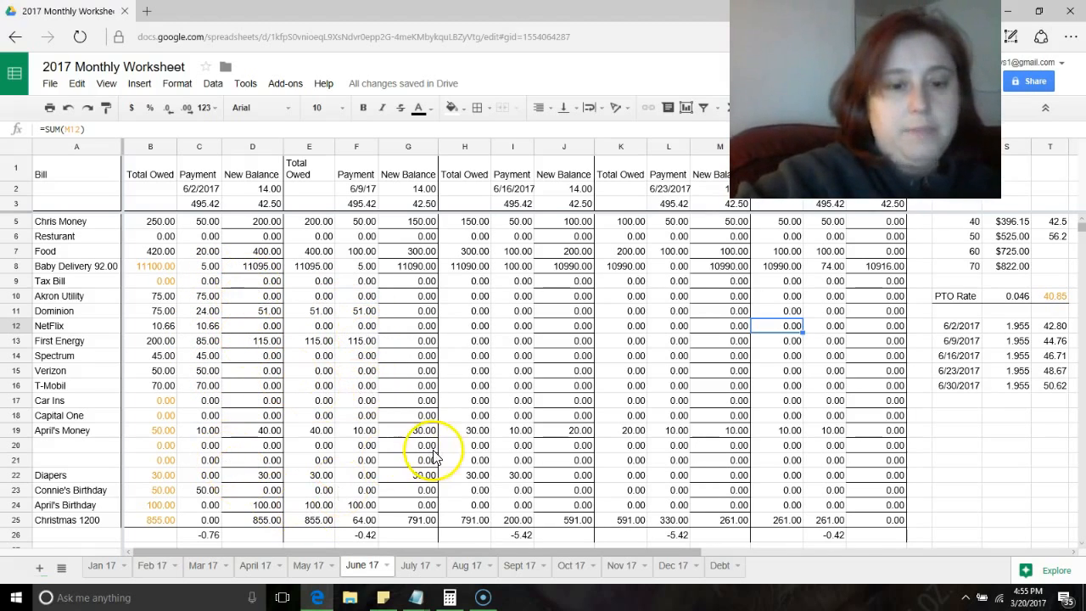
mouse_move(661, 422)
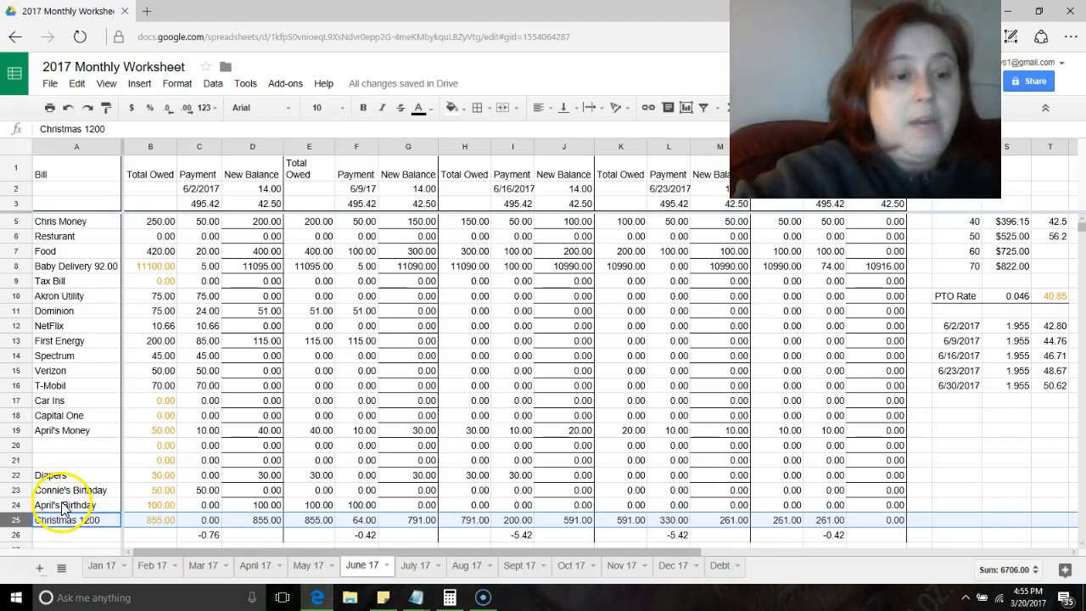
Step: Look over the April's Birthday and Connie's Birthday bill rows on June 17
click(76, 505)
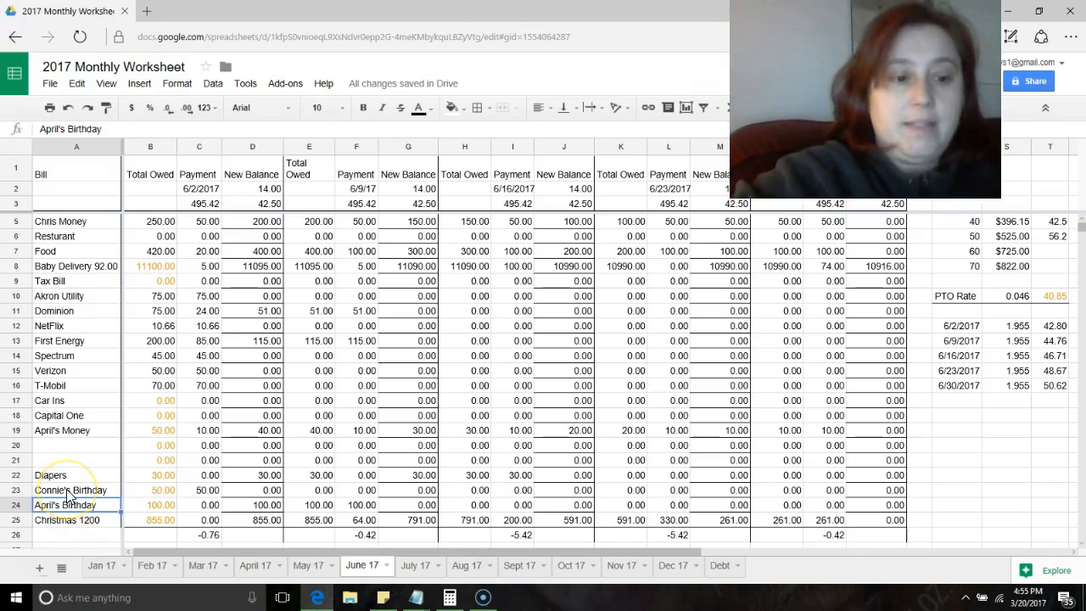
click(71, 490)
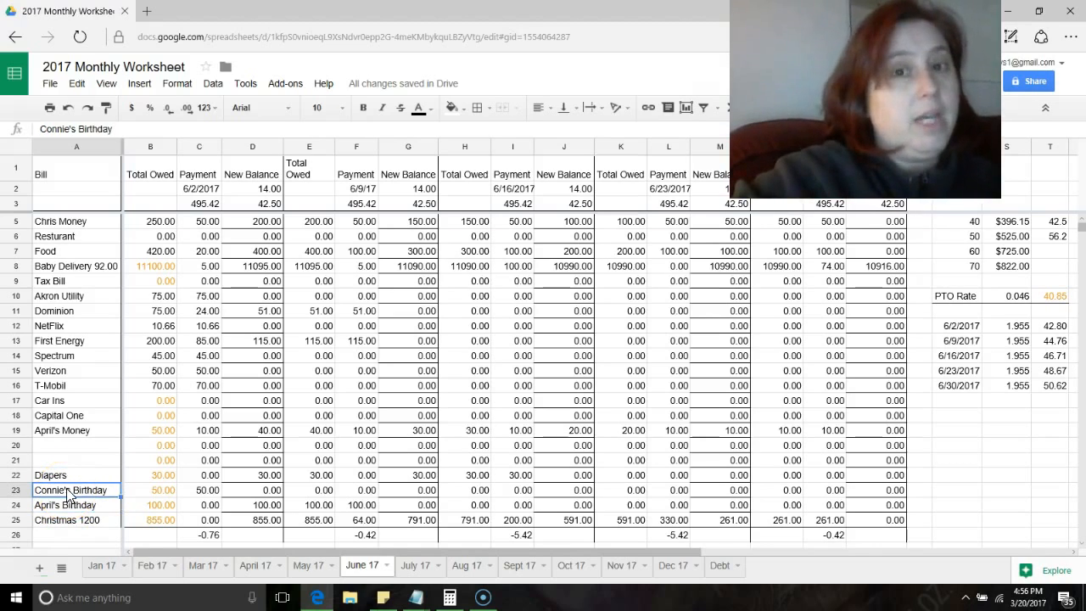
click(76, 474)
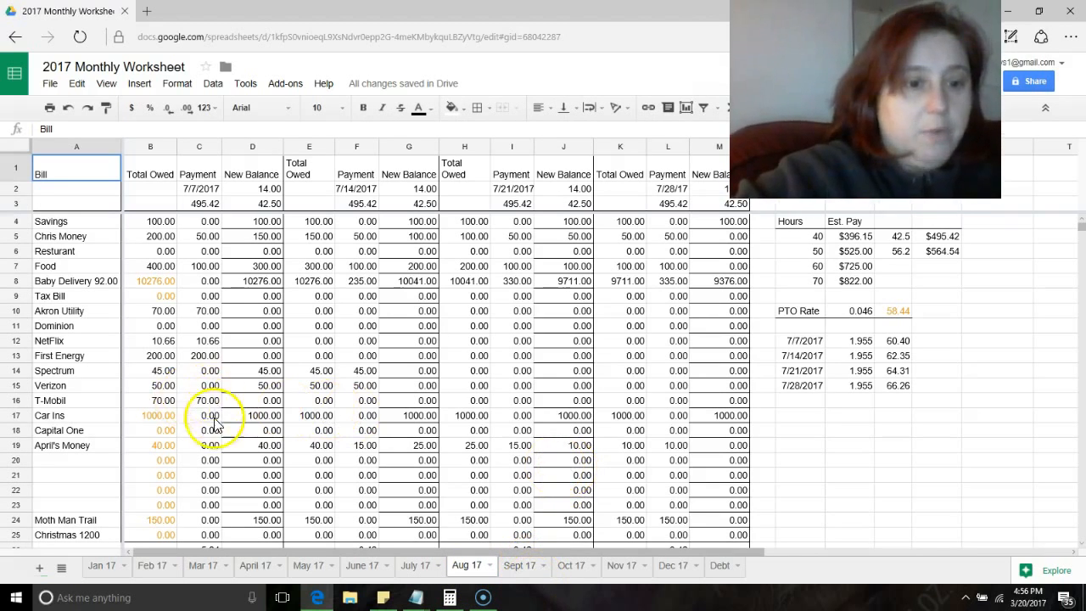
Step: Set August's Car Ins total owed to ='July 17'!M18, giving 840.00
click(150, 415)
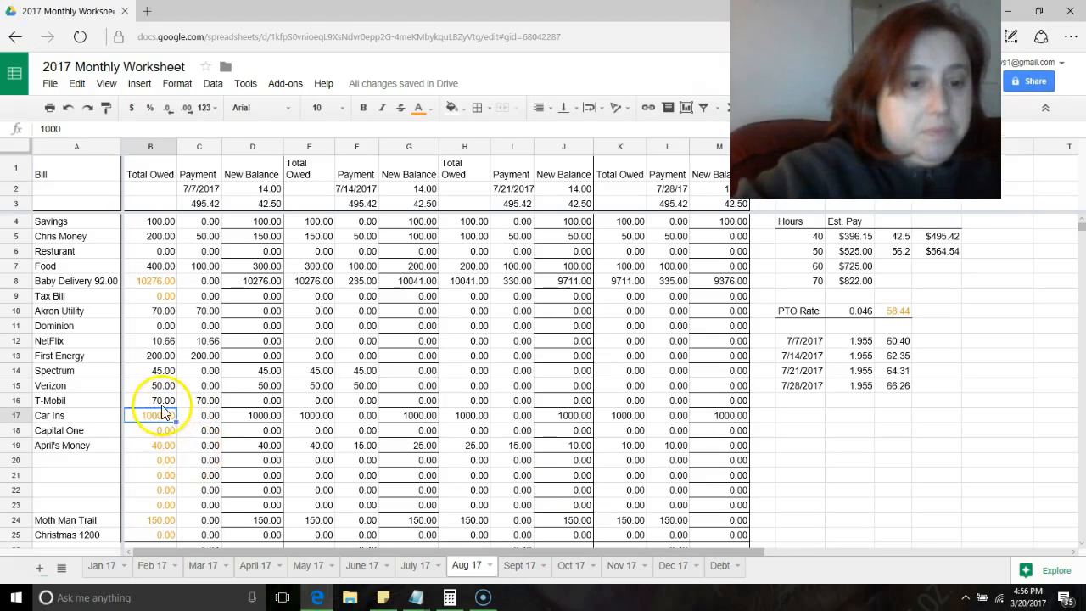
click(151, 399)
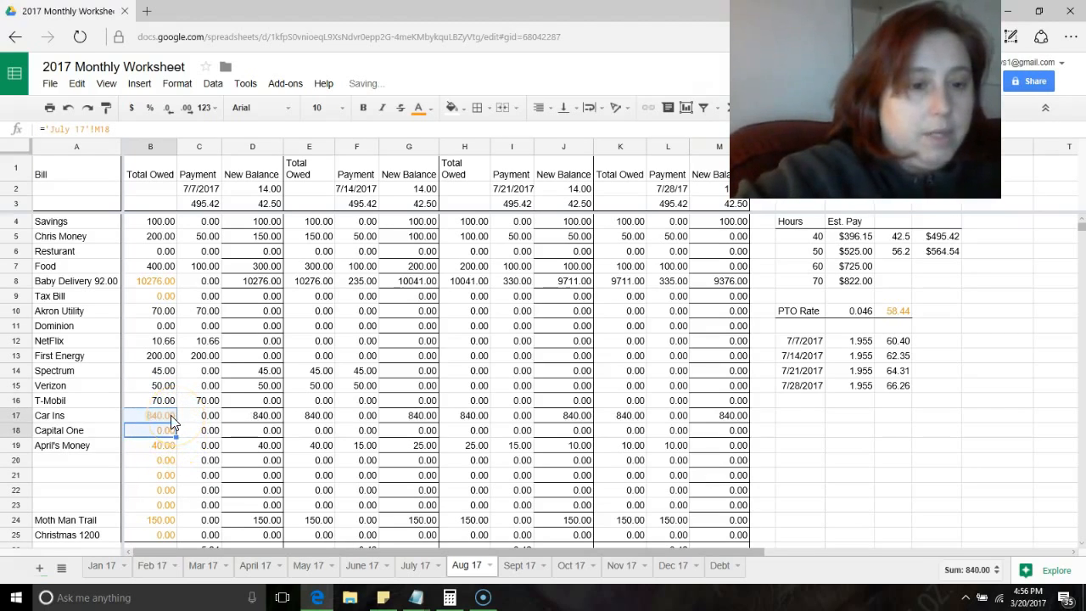
click(150, 415)
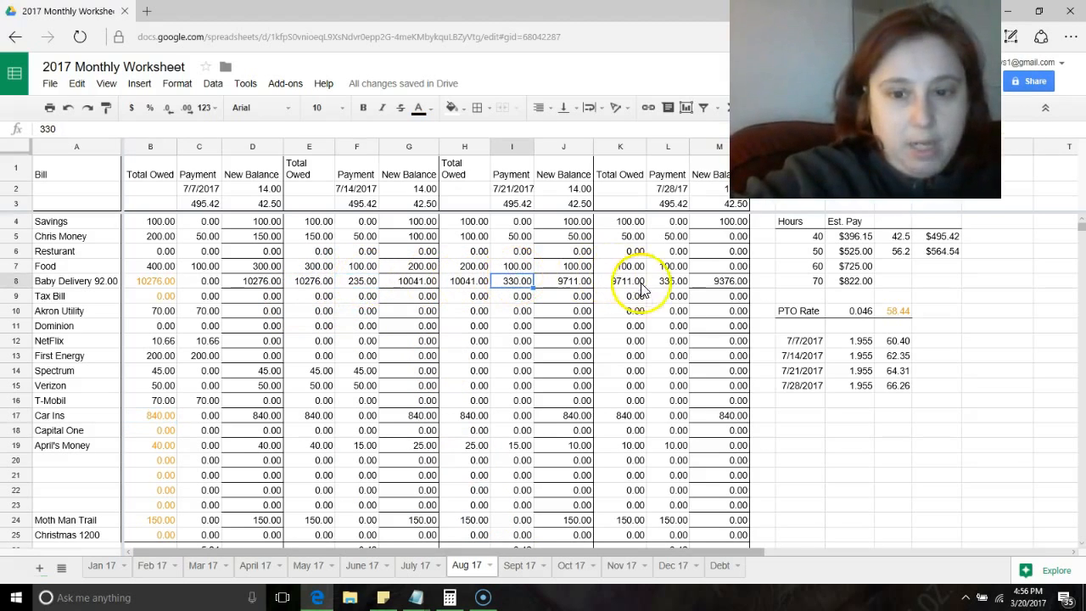
Step: Check August's Baby Delivery total owed and its 330.00 and 335.00 payments, then view Sept 17
click(667, 280)
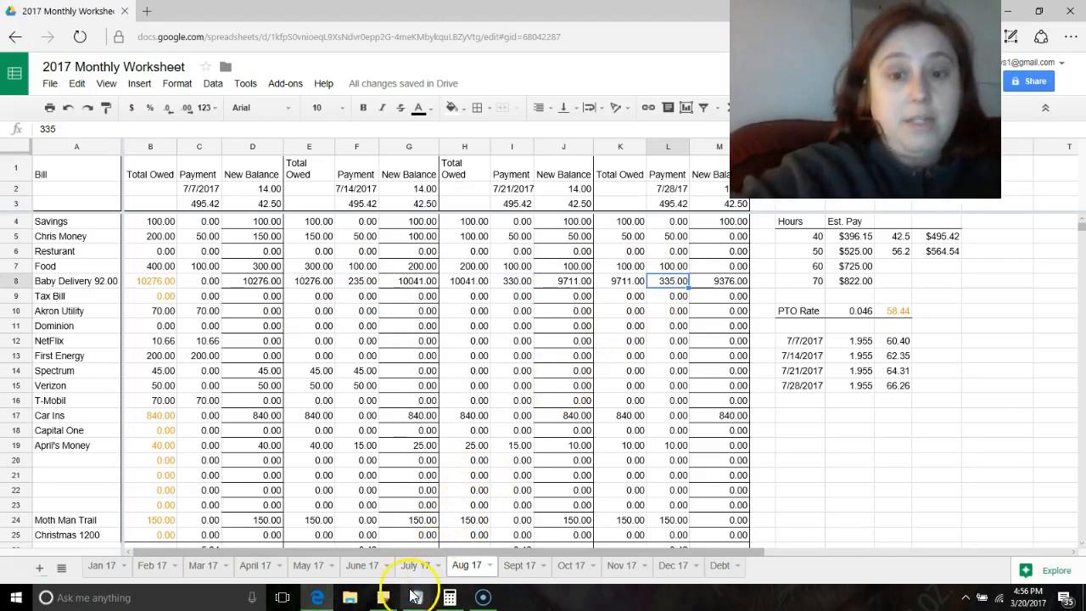
mouse_move(402, 566)
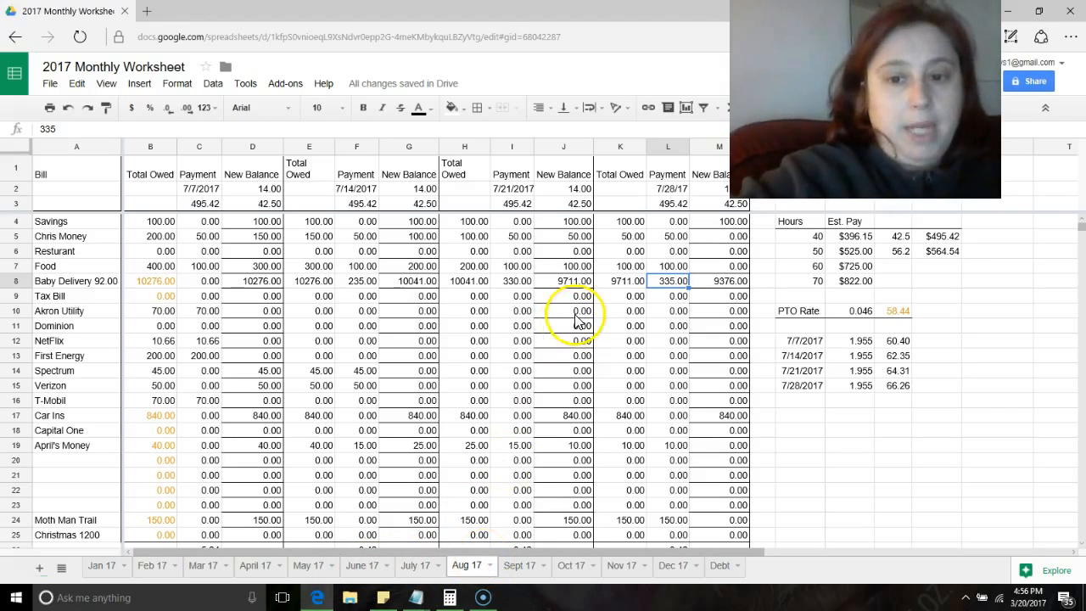
mouse_move(170, 281)
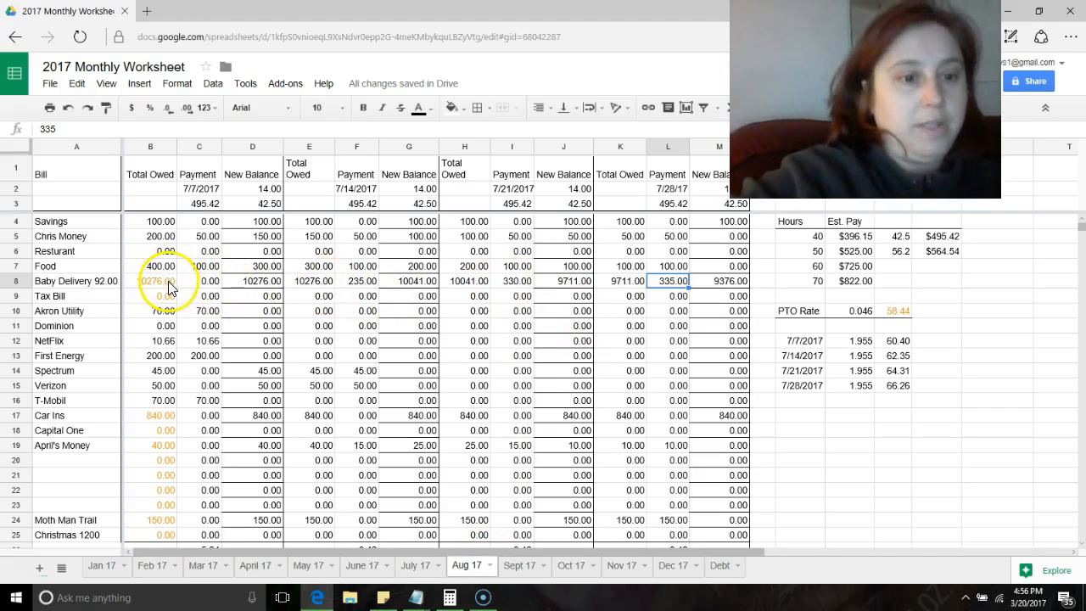
click(252, 281)
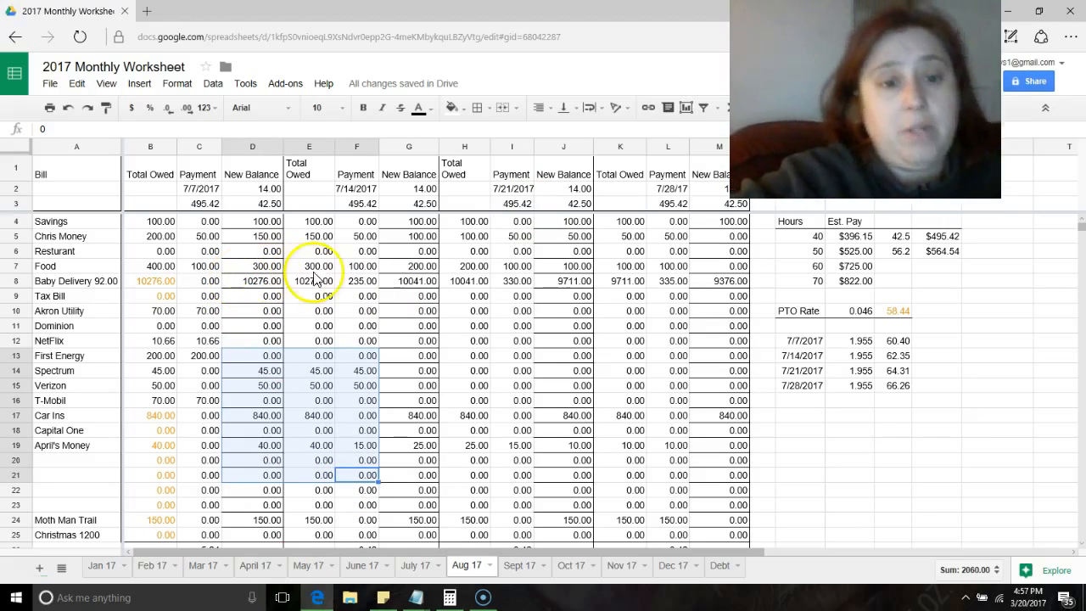
click(511, 281)
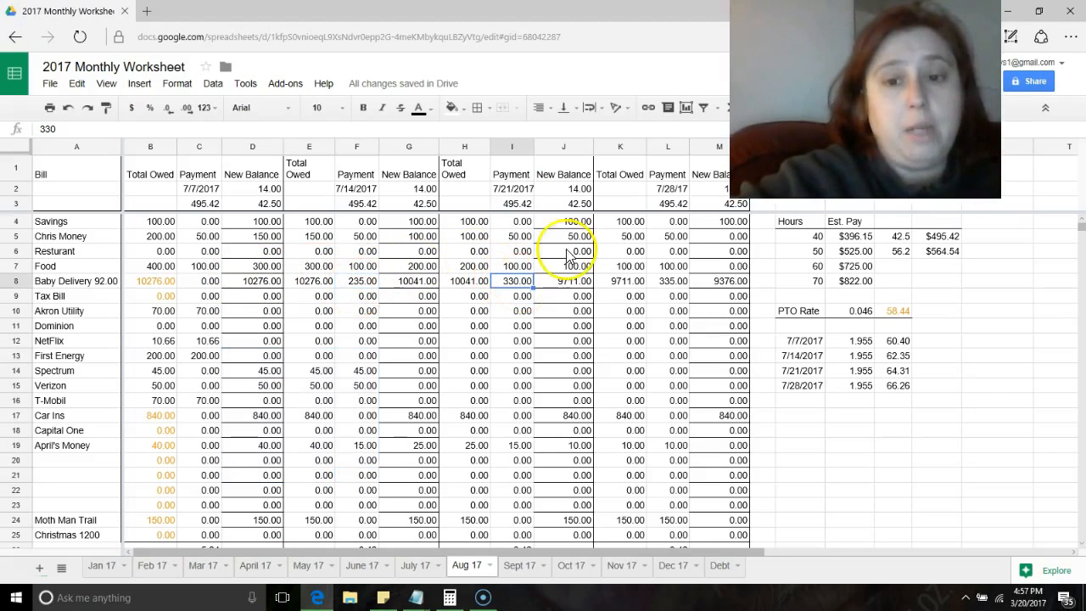
click(667, 280)
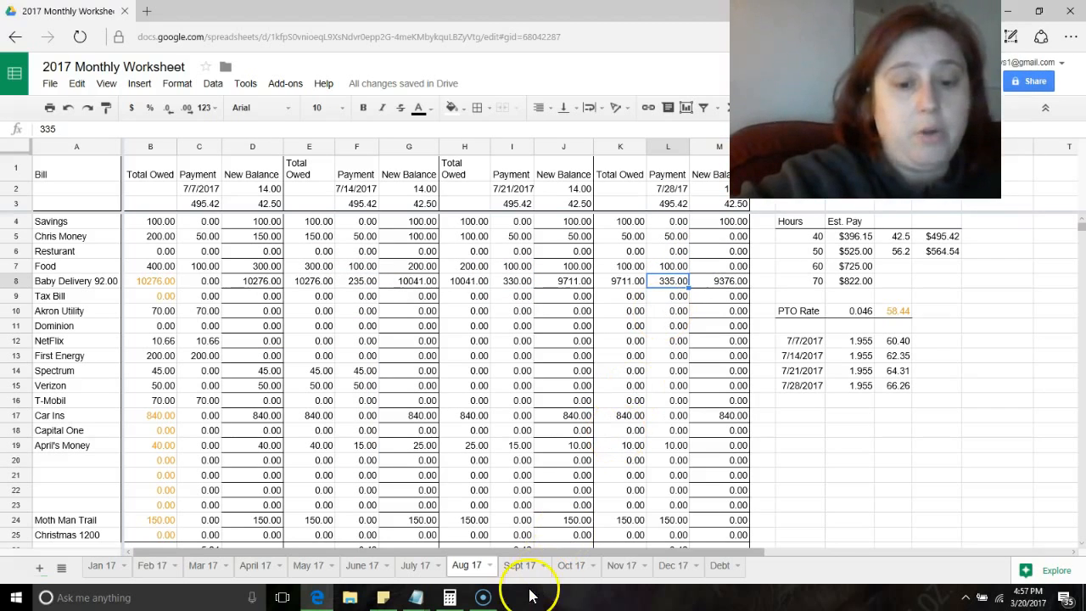
click(522, 565)
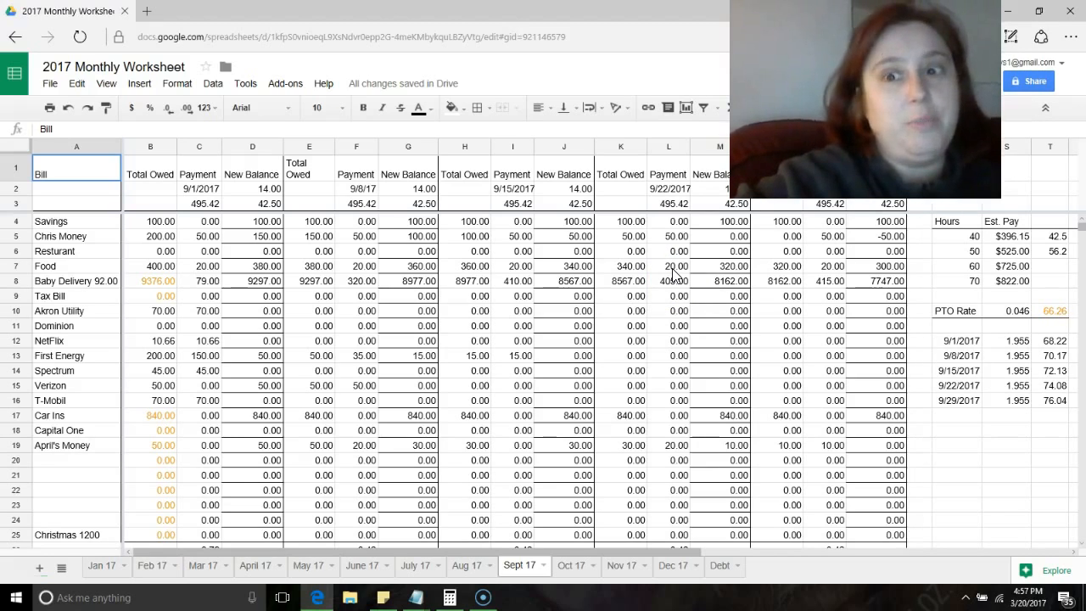
Step: Review October's Baby Delivery payments for 10/13 and 10/20, then view Nov 17
click(570, 565)
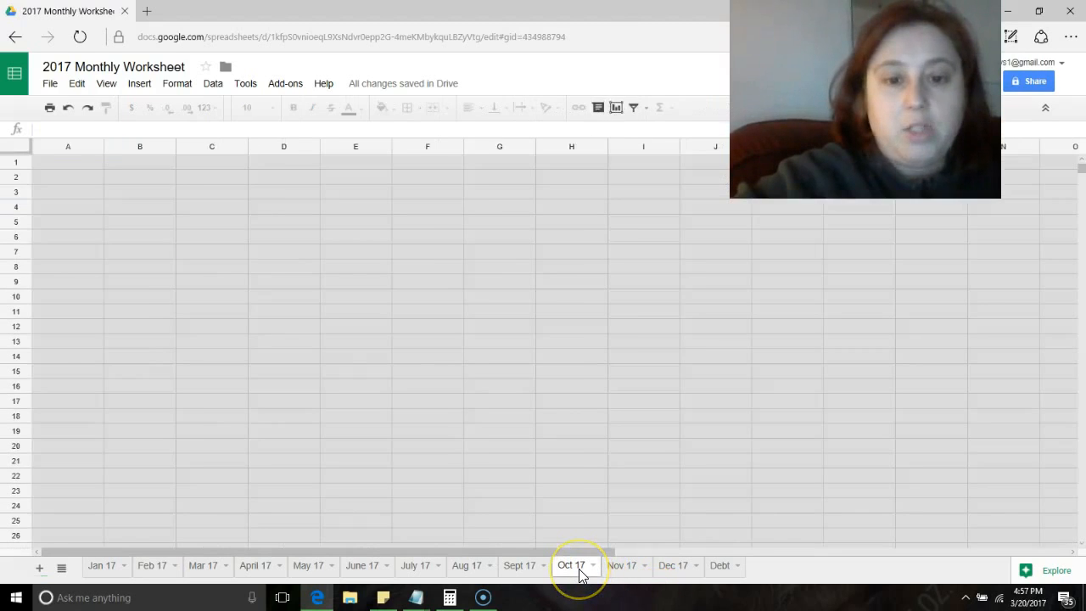
click(571, 565)
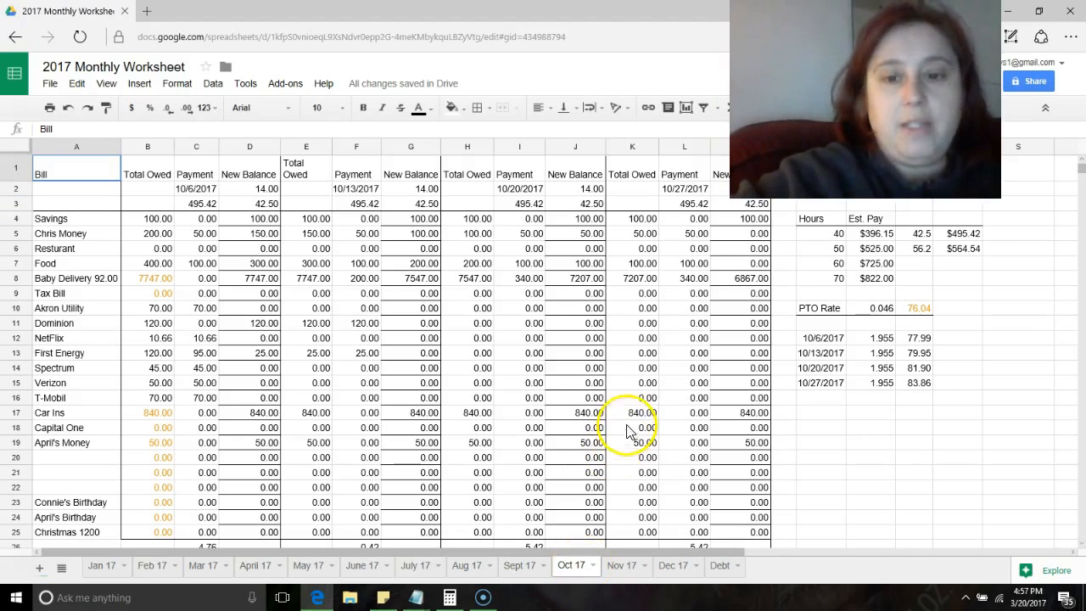
click(518, 278)
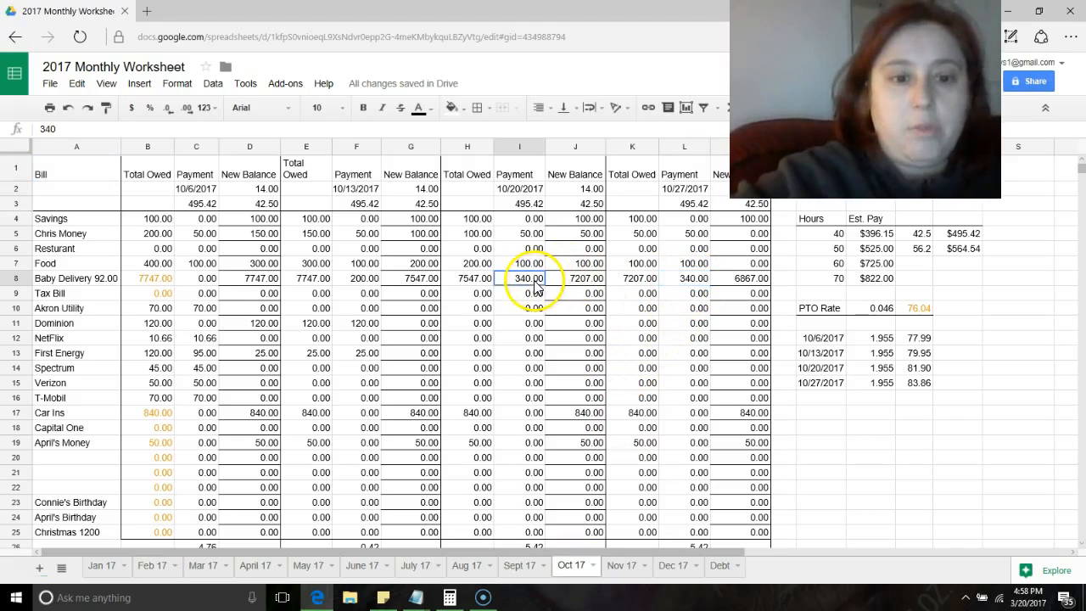
click(356, 278)
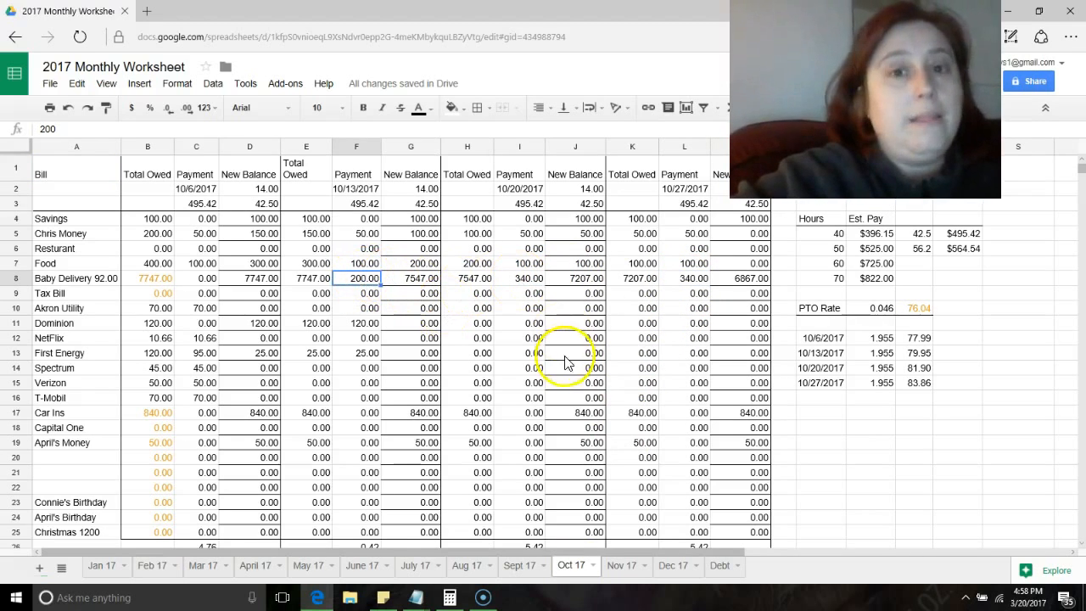
click(621, 564)
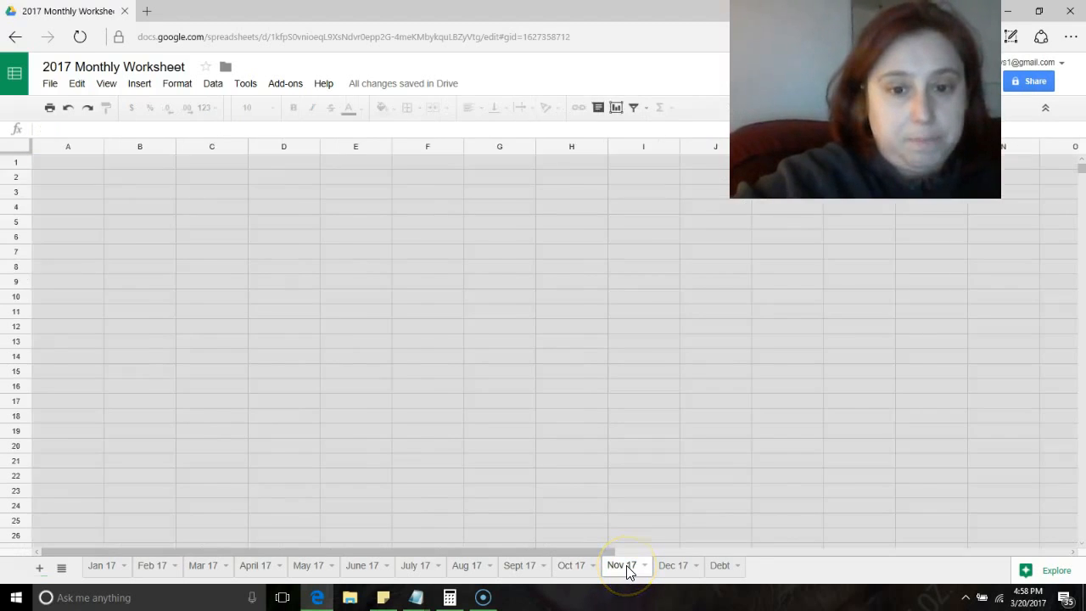
Step: On Dec 17, set the Christmas 1200 payment to 0 so balances no longer show -45.00
click(621, 565)
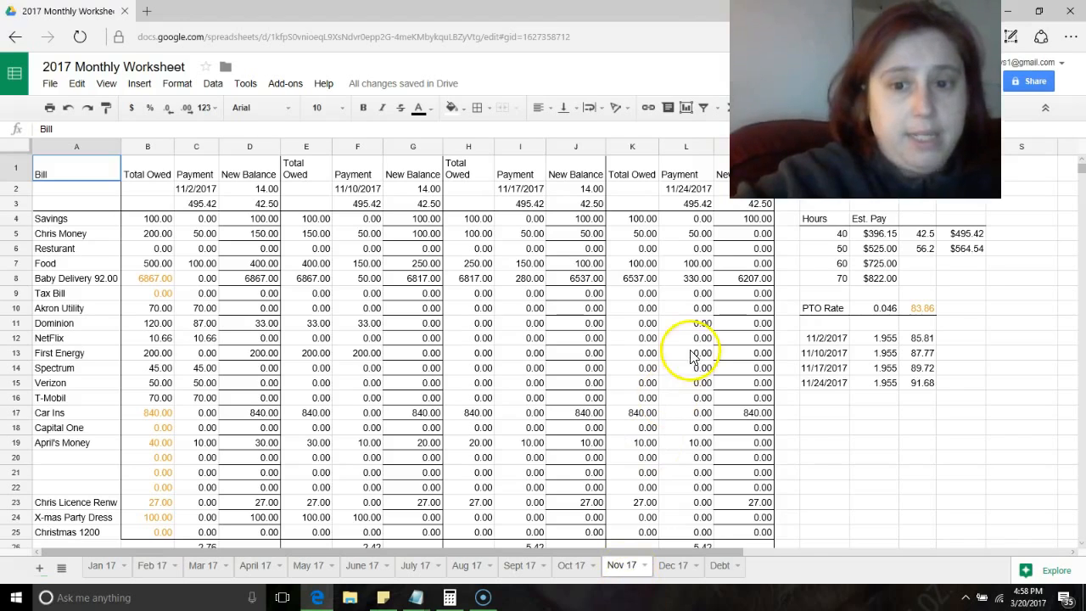
mouse_move(673, 565)
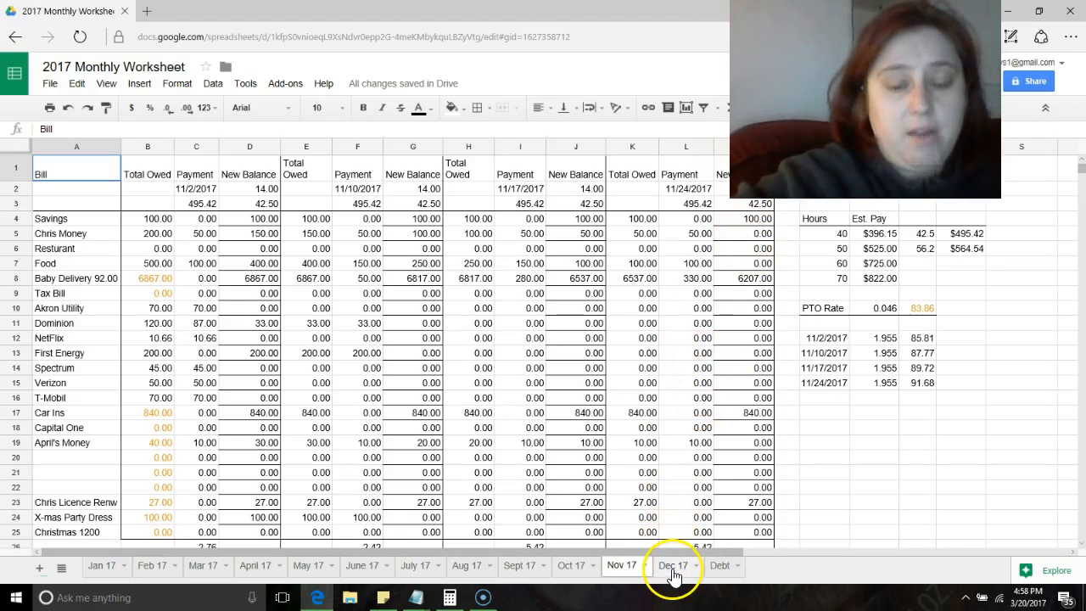
click(672, 565)
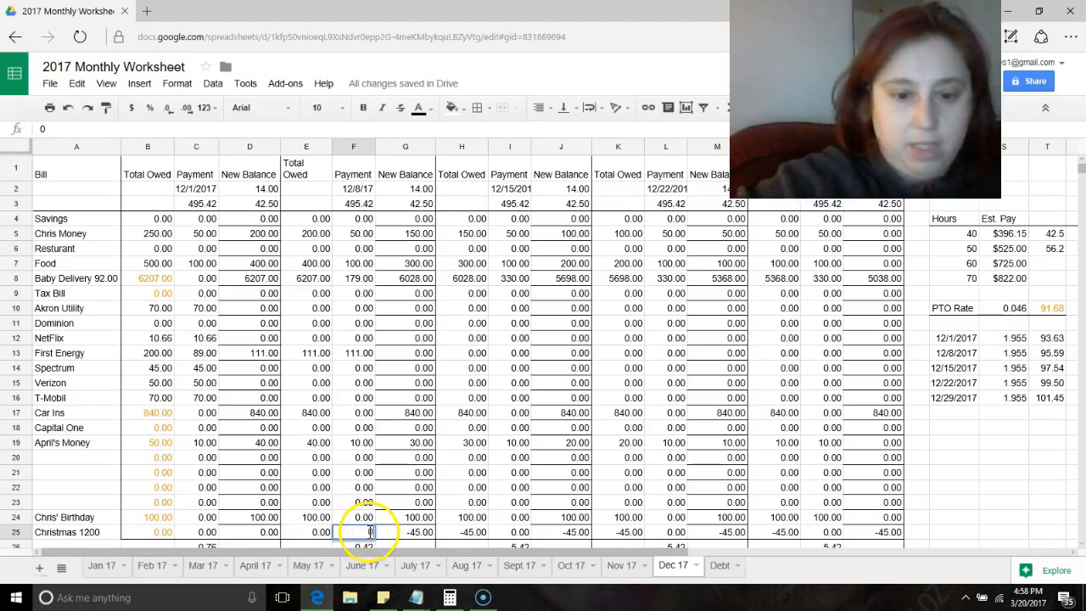
click(561, 532)
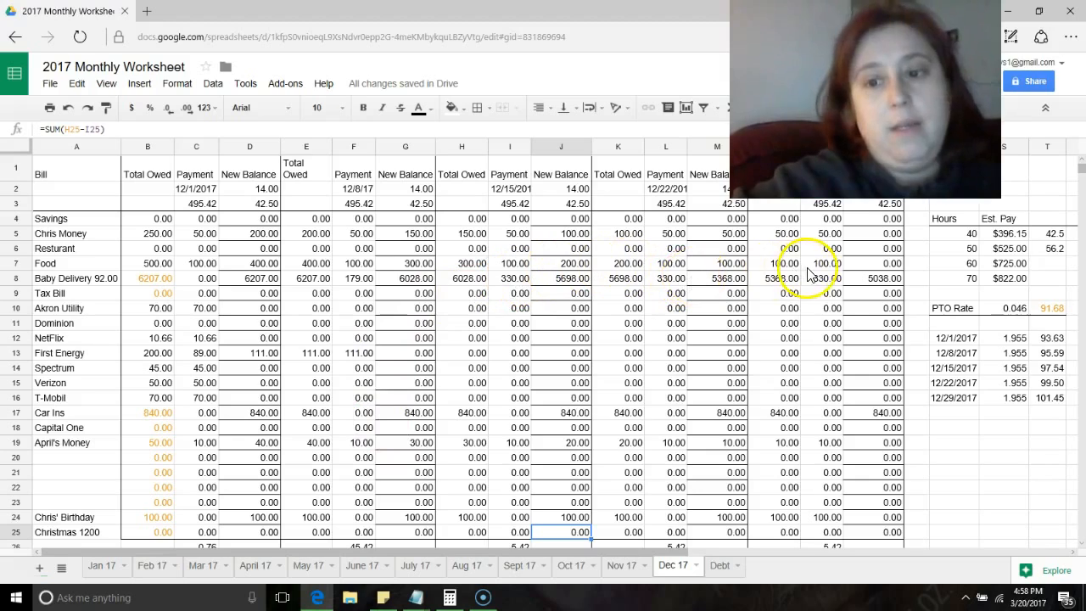
click(868, 279)
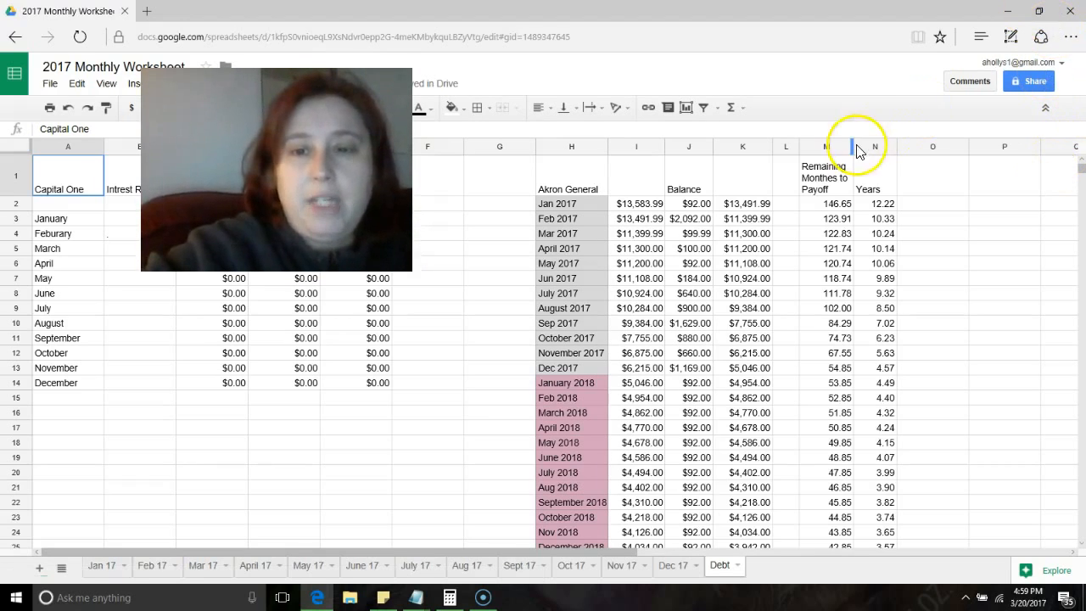
Step: Select the Akron General heading and 2017 months H2:H13, and inspect the January balance formula
click(571, 178)
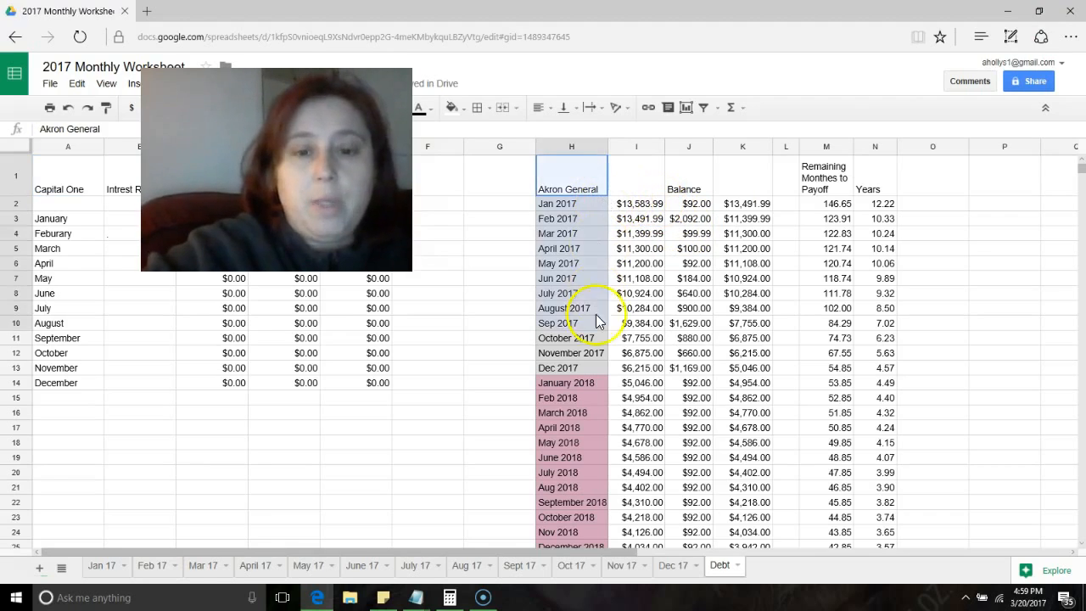
click(571, 367)
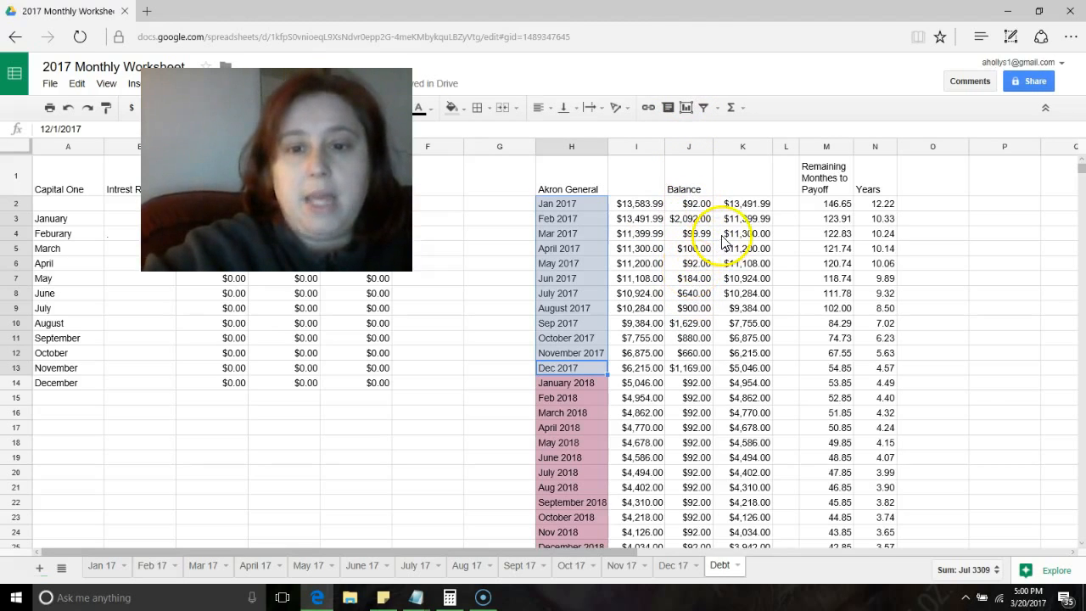
click(636, 203)
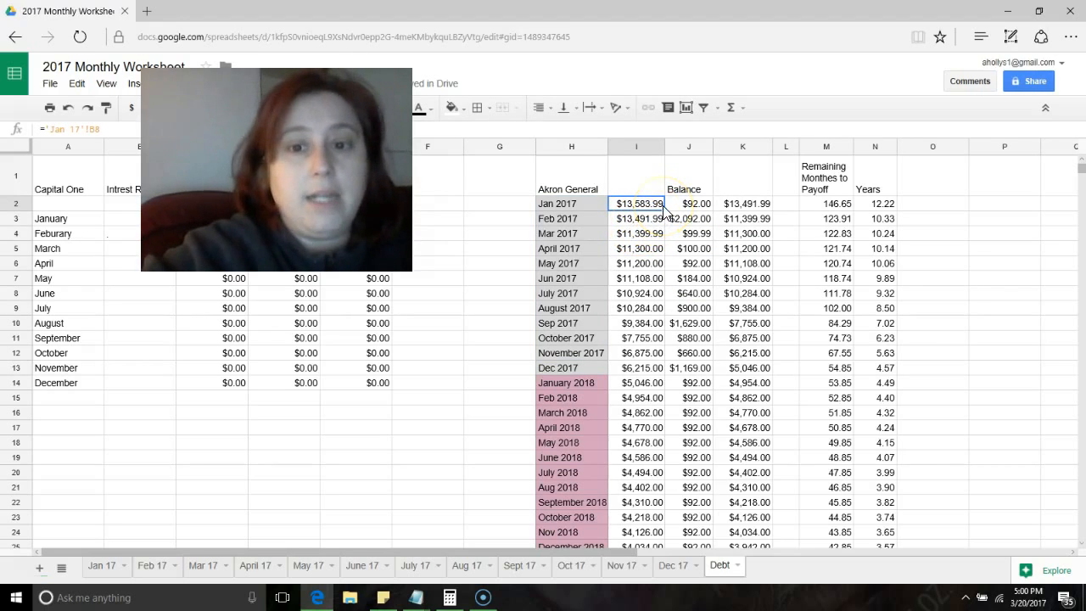
mouse_move(708, 212)
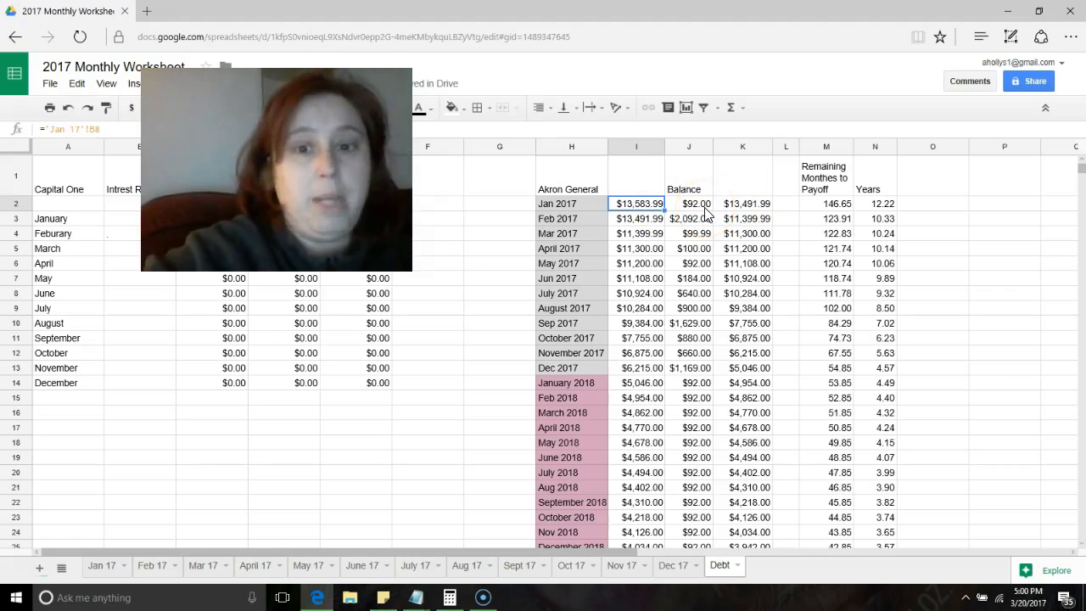
click(687, 218)
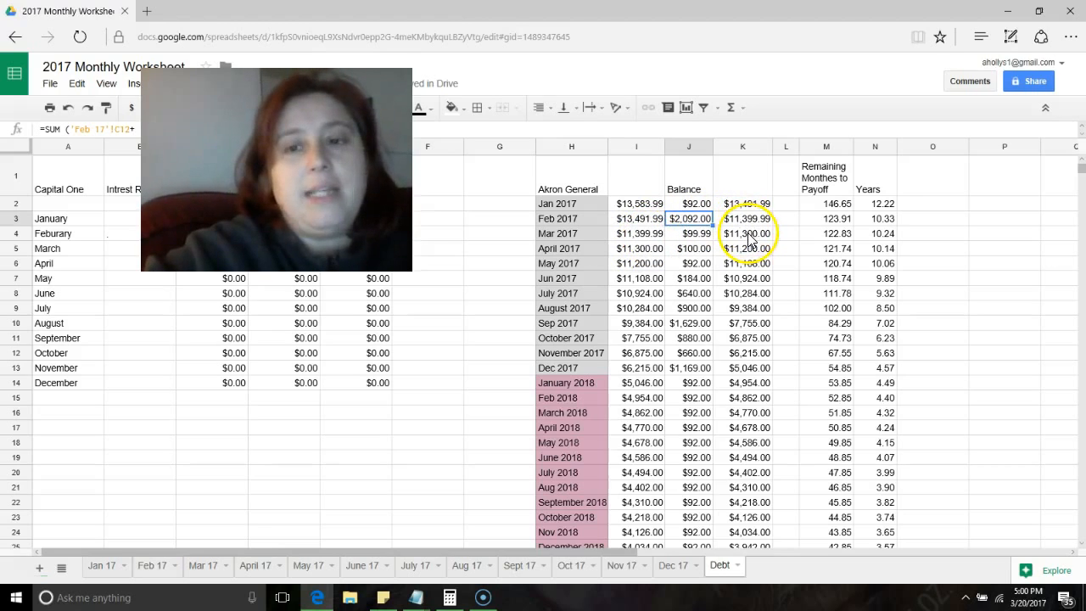
mouse_move(874, 218)
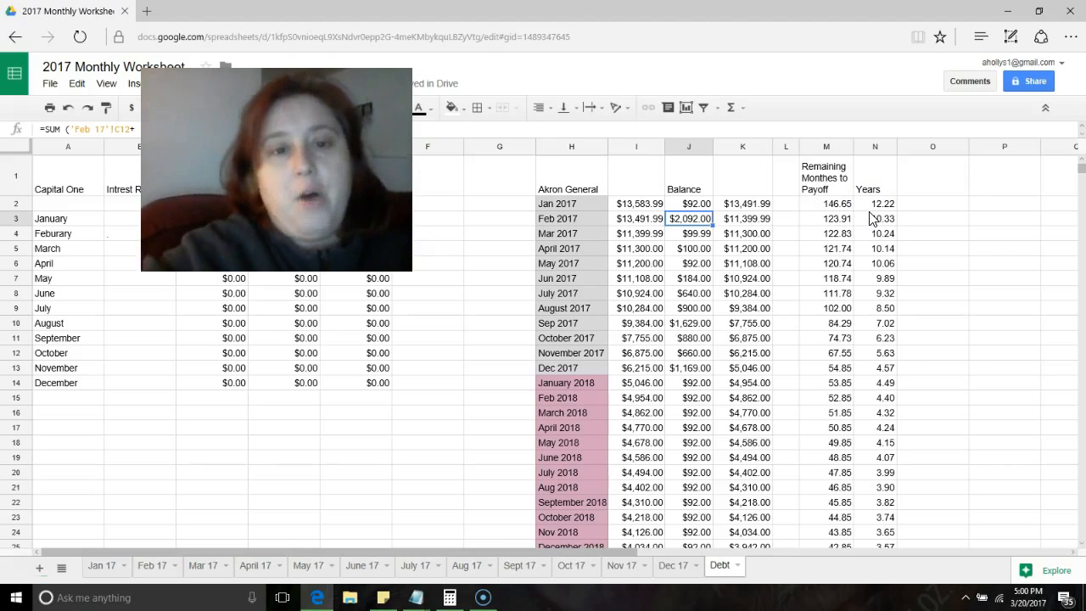
click(826, 203)
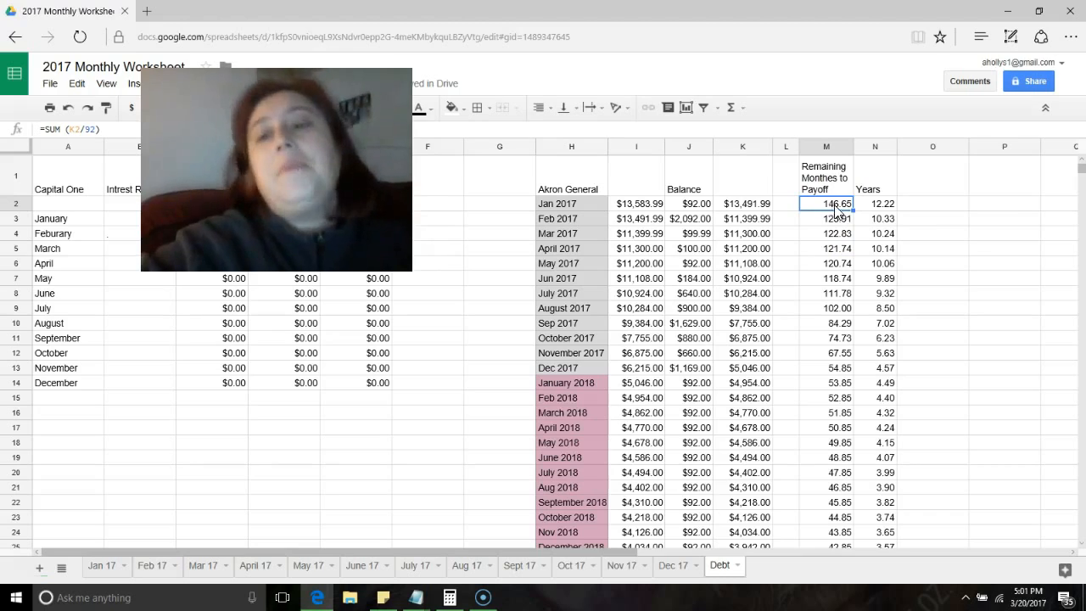
mouse_move(891, 210)
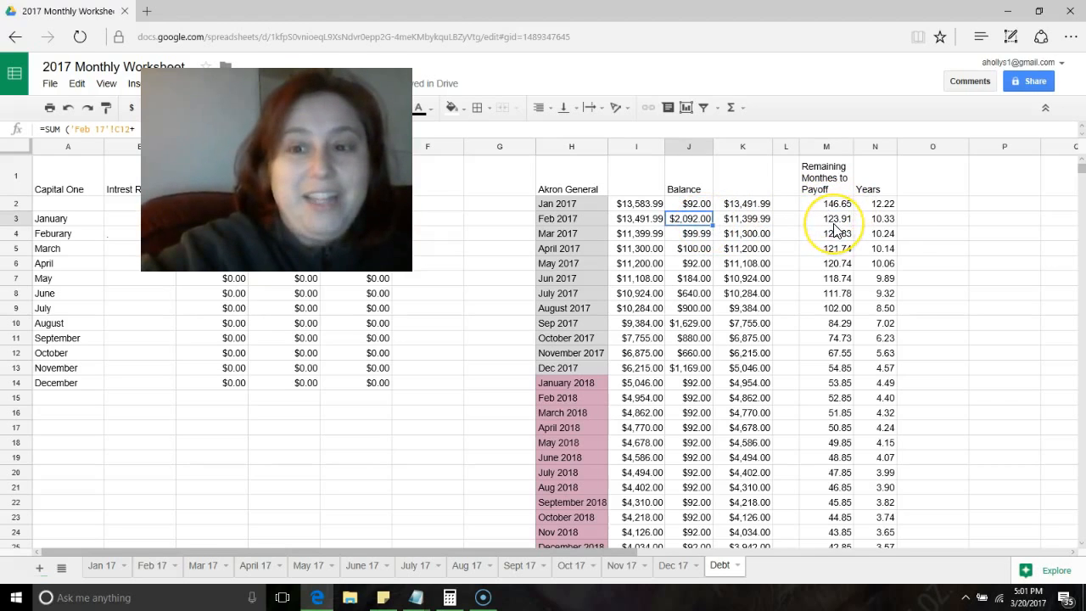
mouse_move(897, 225)
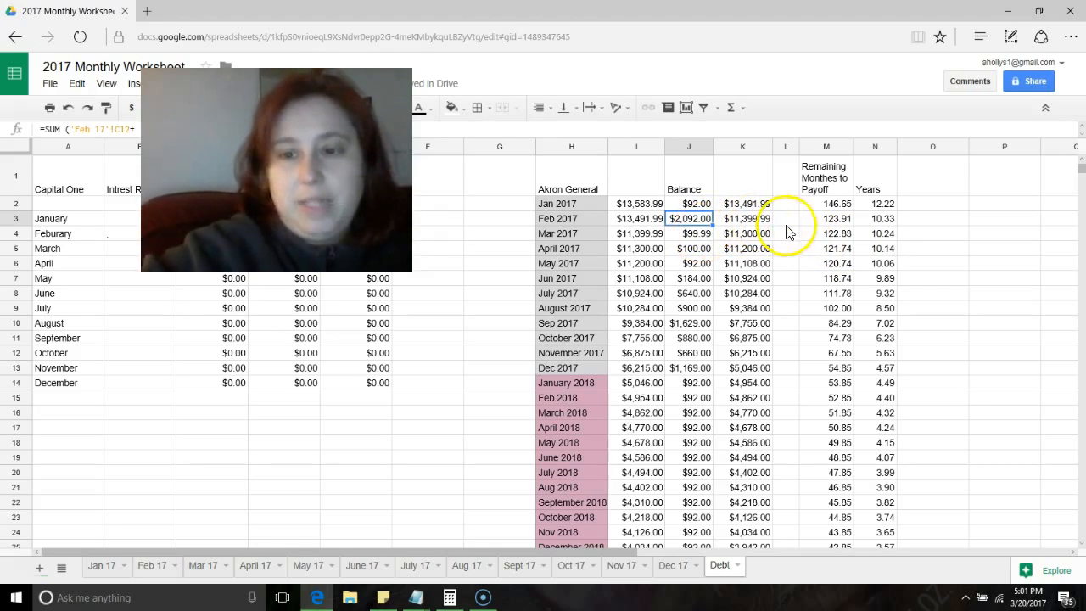
mouse_move(886, 261)
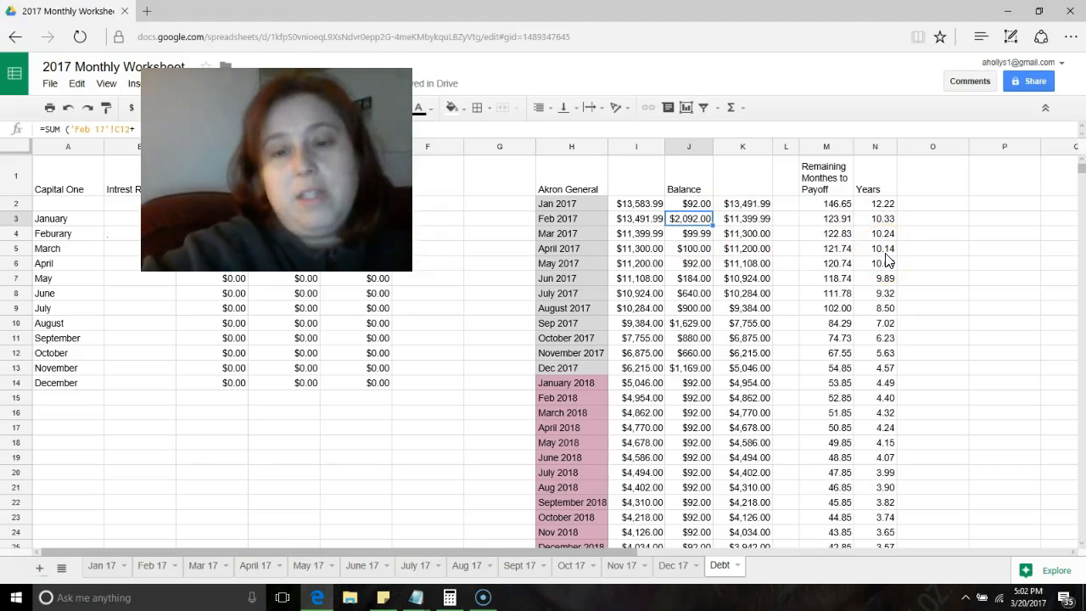
click(882, 248)
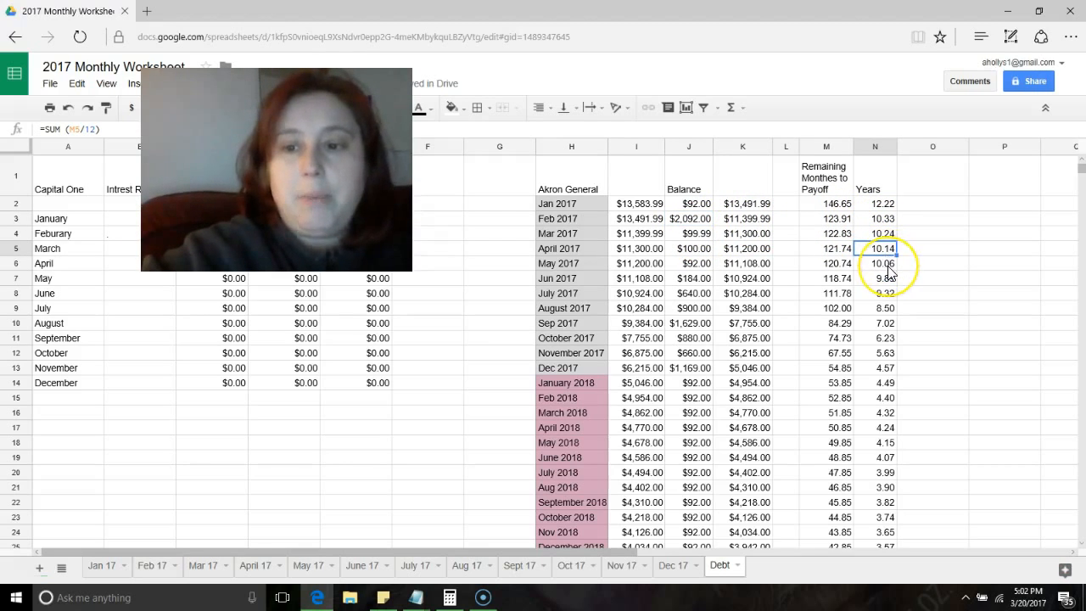
click(875, 263)
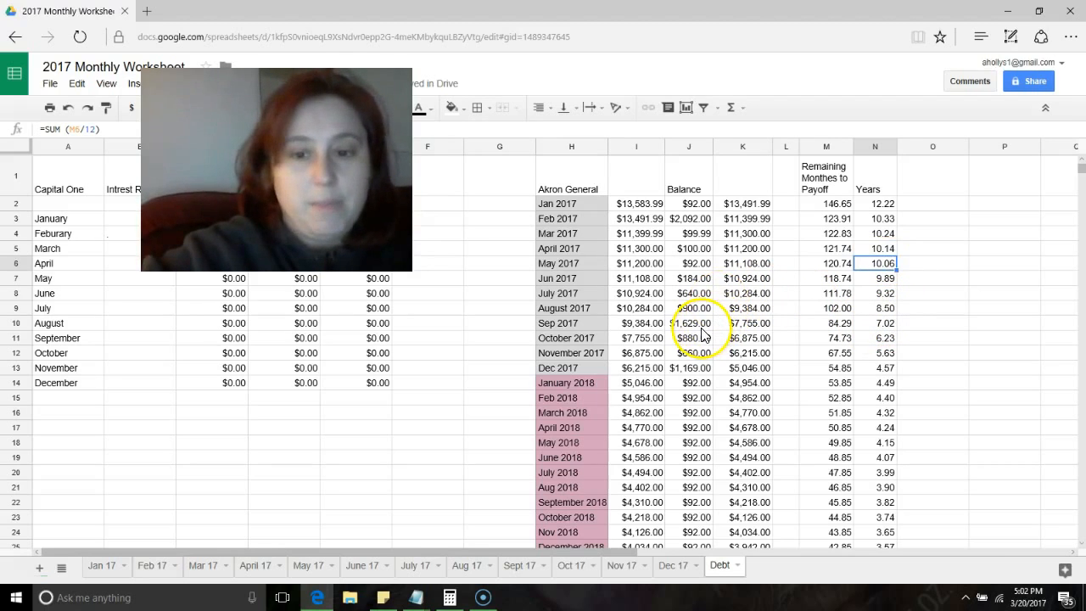
click(687, 322)
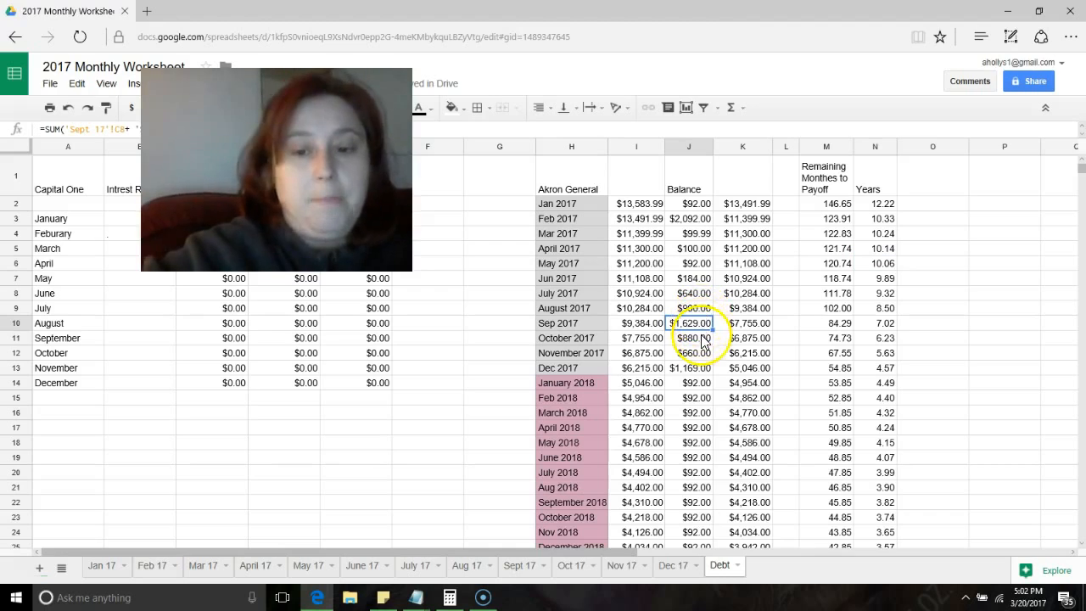
click(688, 367)
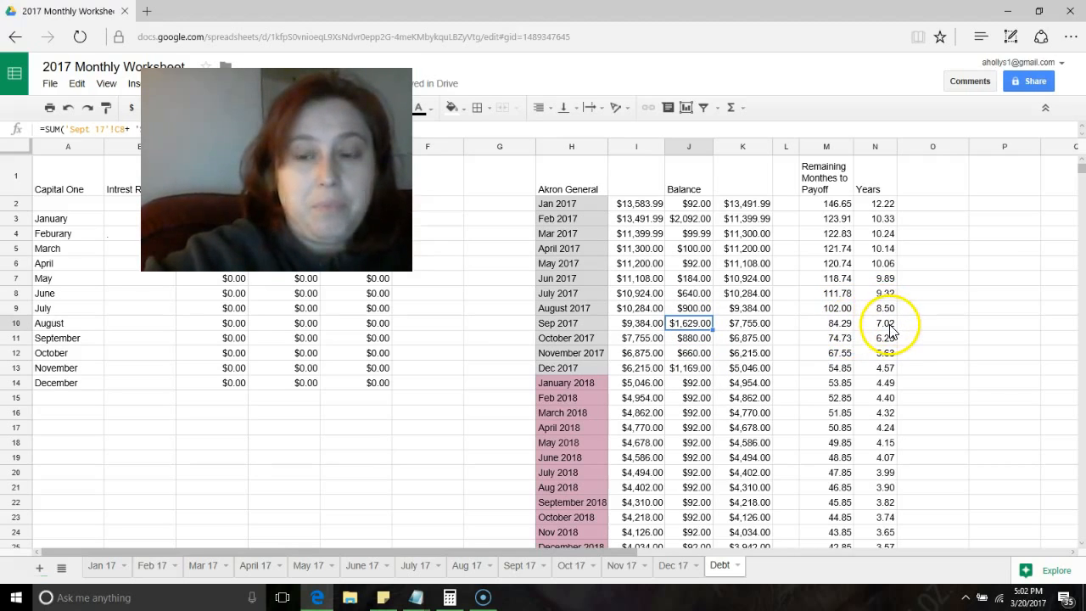
mouse_move(891, 329)
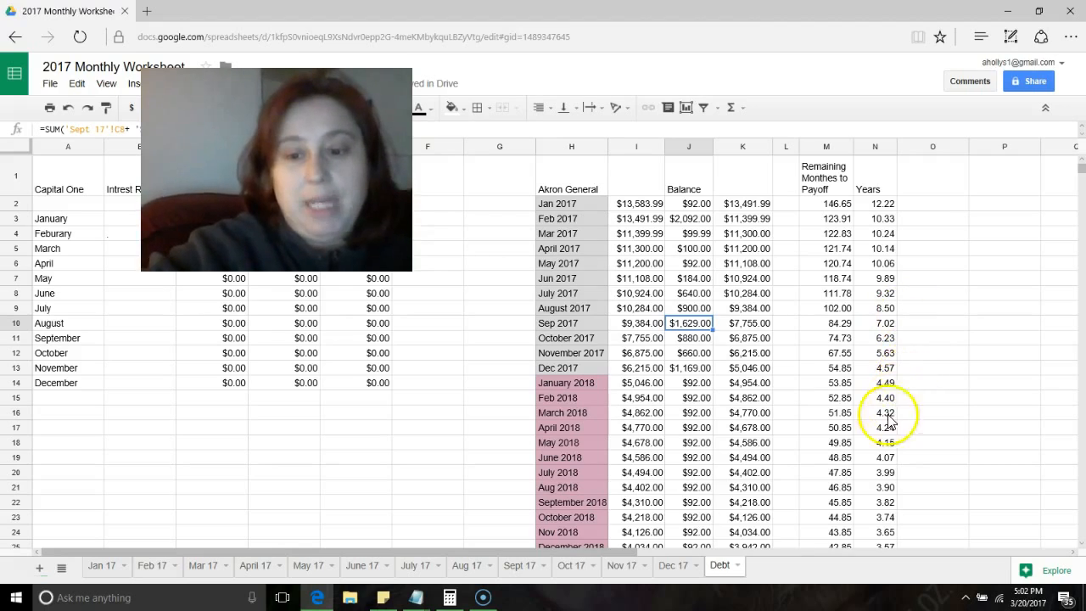
mouse_move(865, 267)
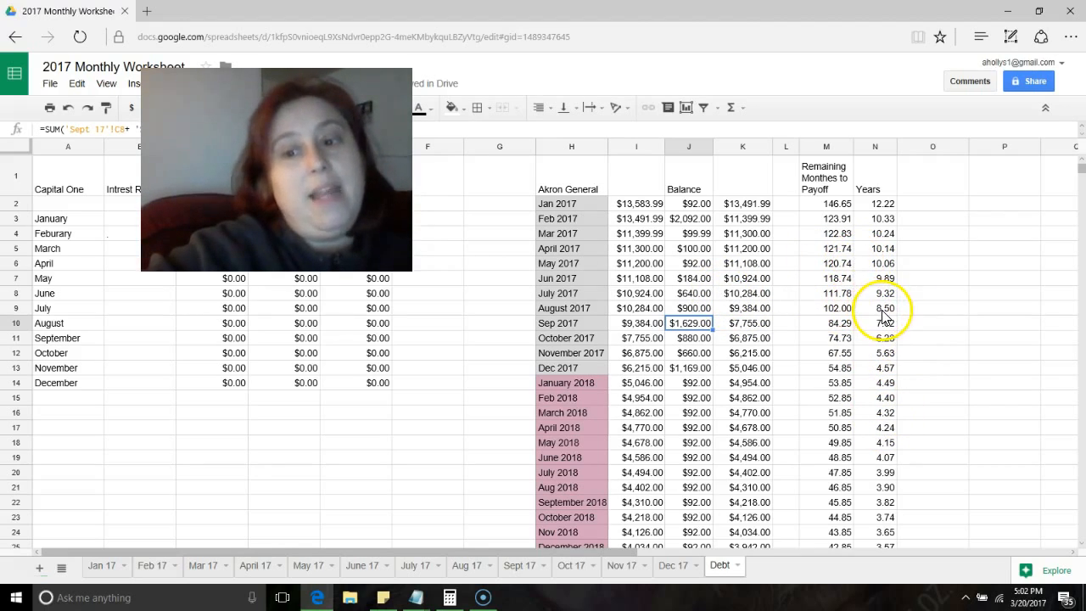
scroll(down, 3)
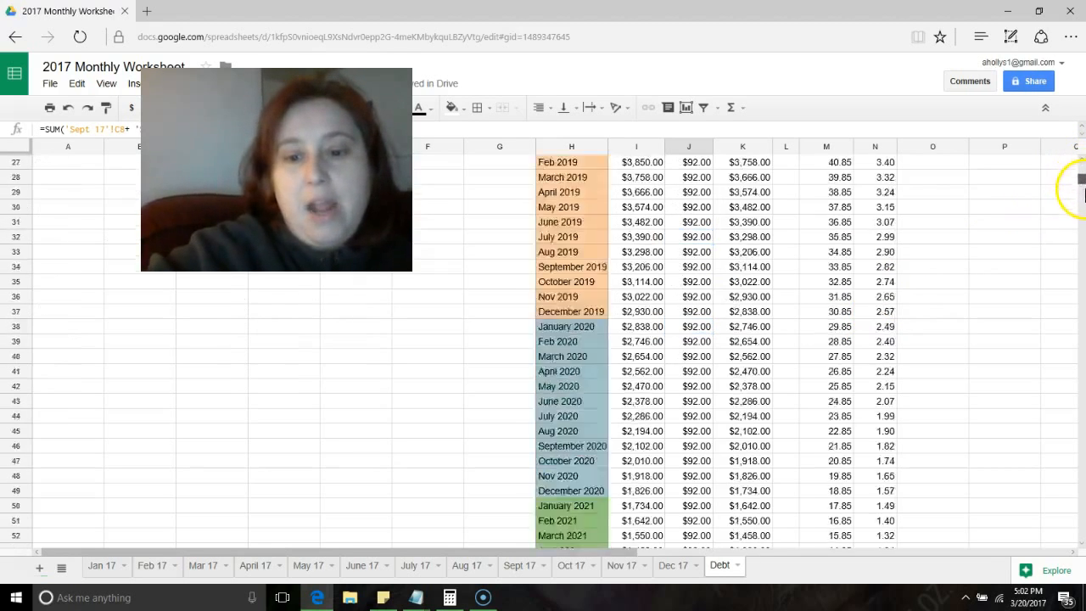
scroll(down, 3)
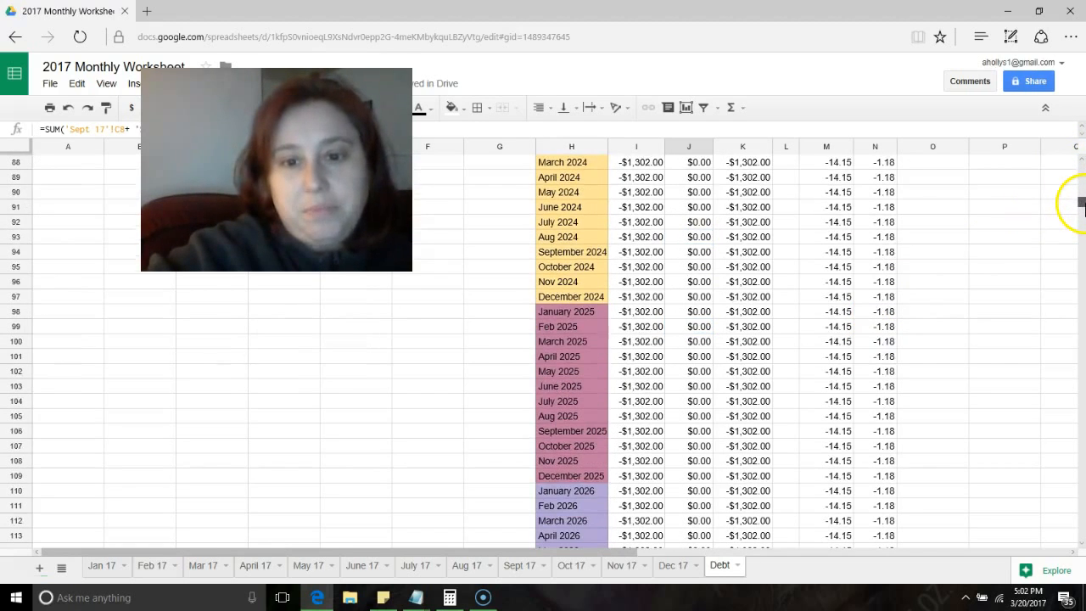
scroll(down, 3)
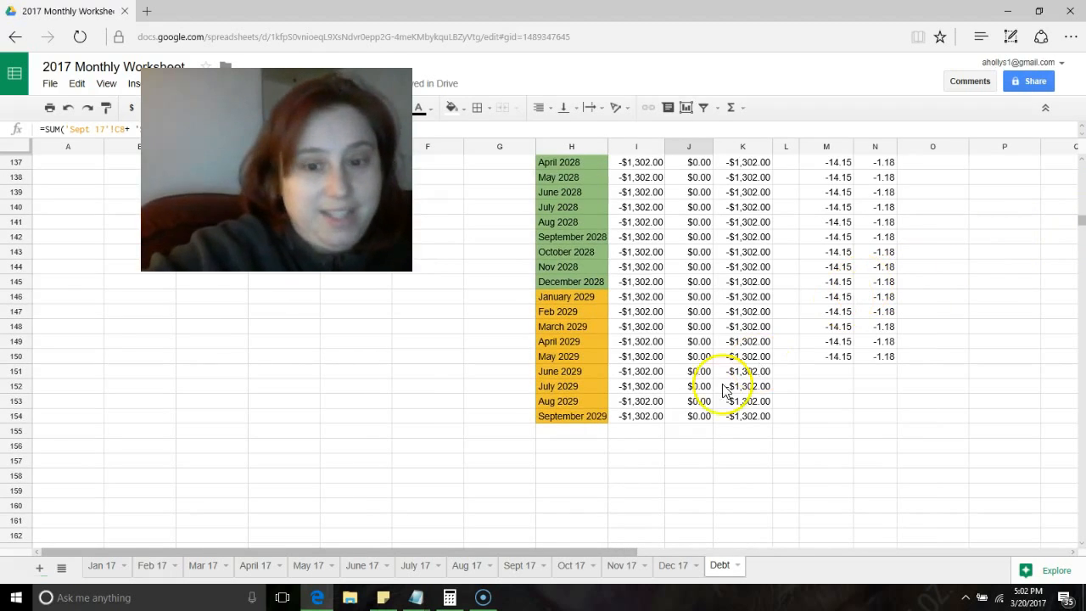
click(570, 416)
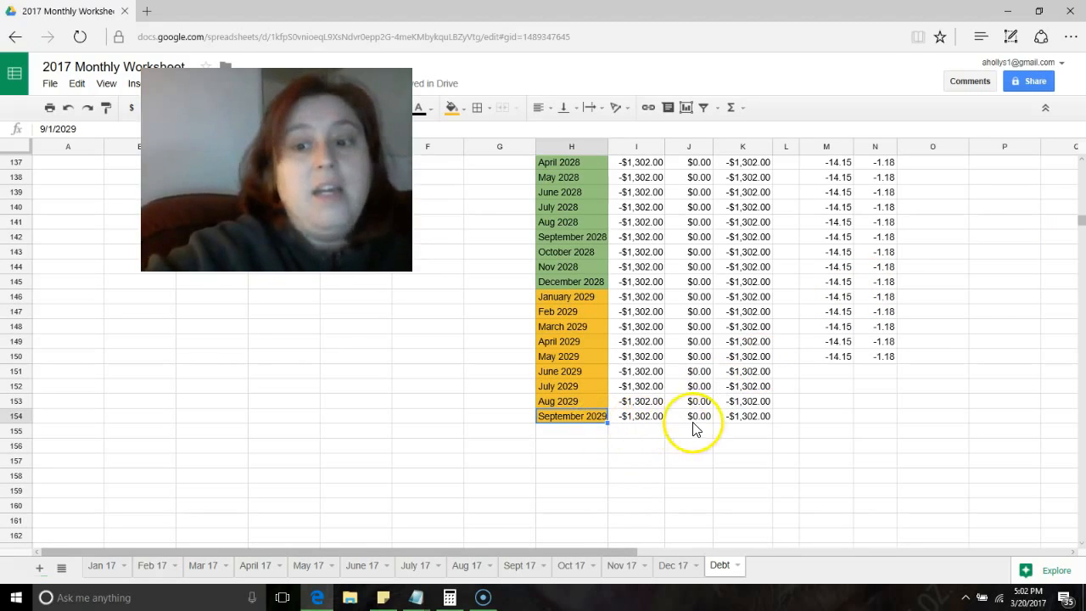
mouse_move(779, 397)
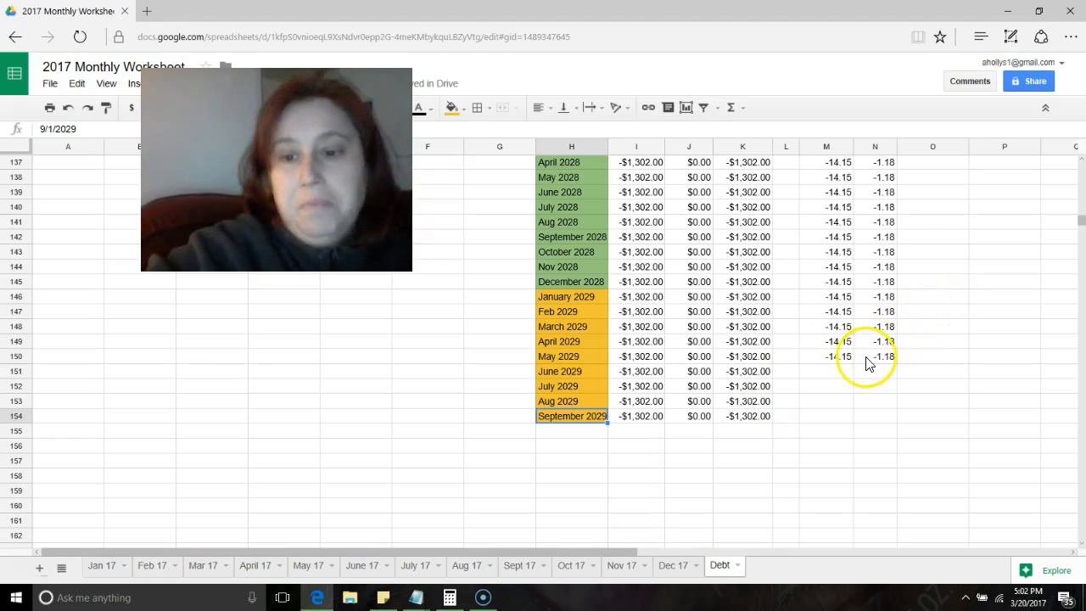
click(825, 355)
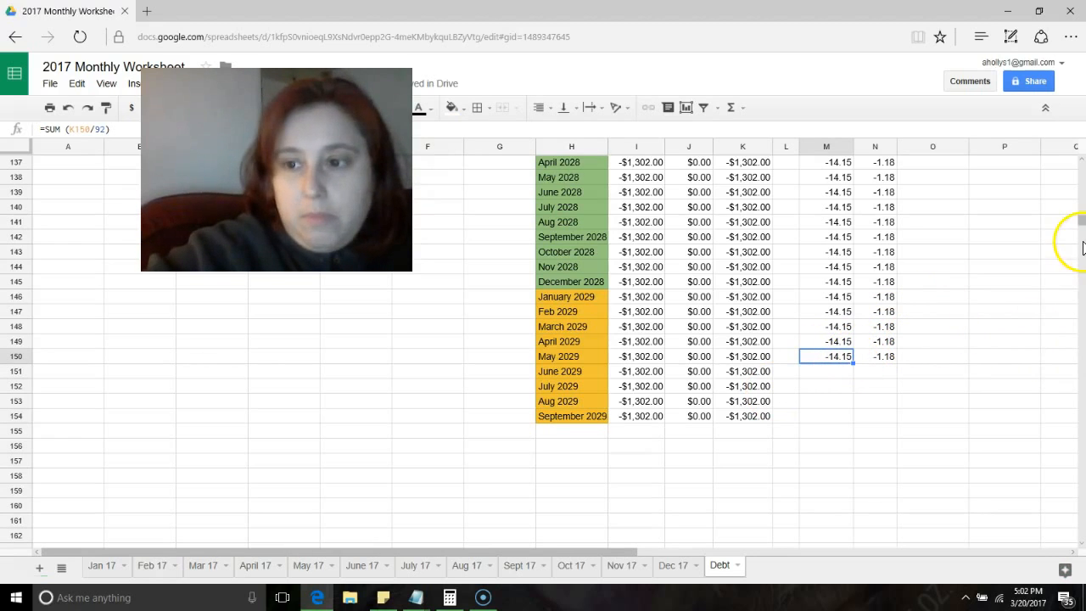
scroll(up, 3)
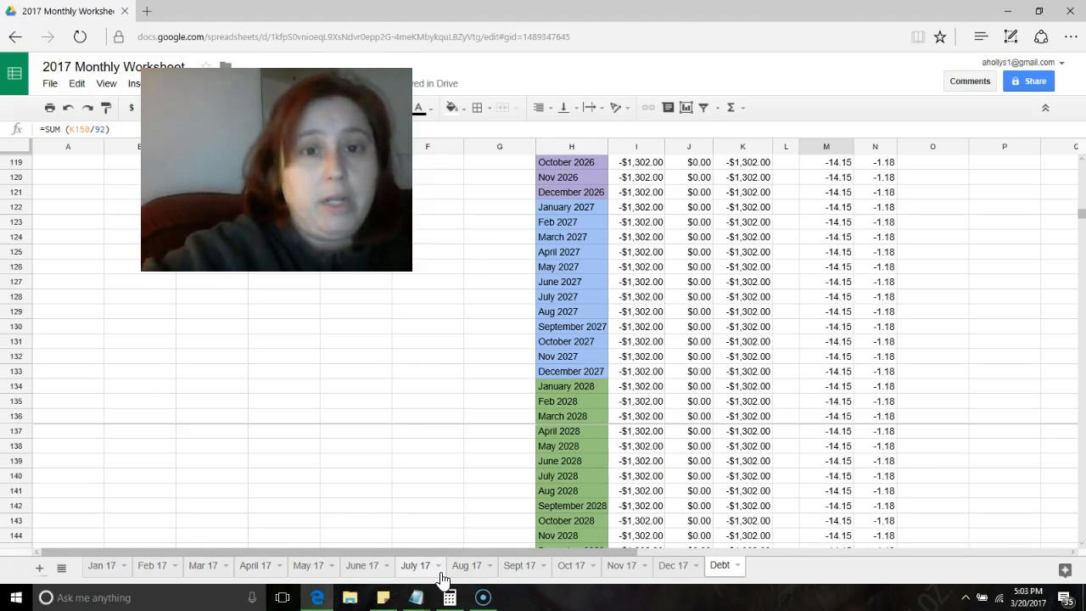
mouse_move(1077, 223)
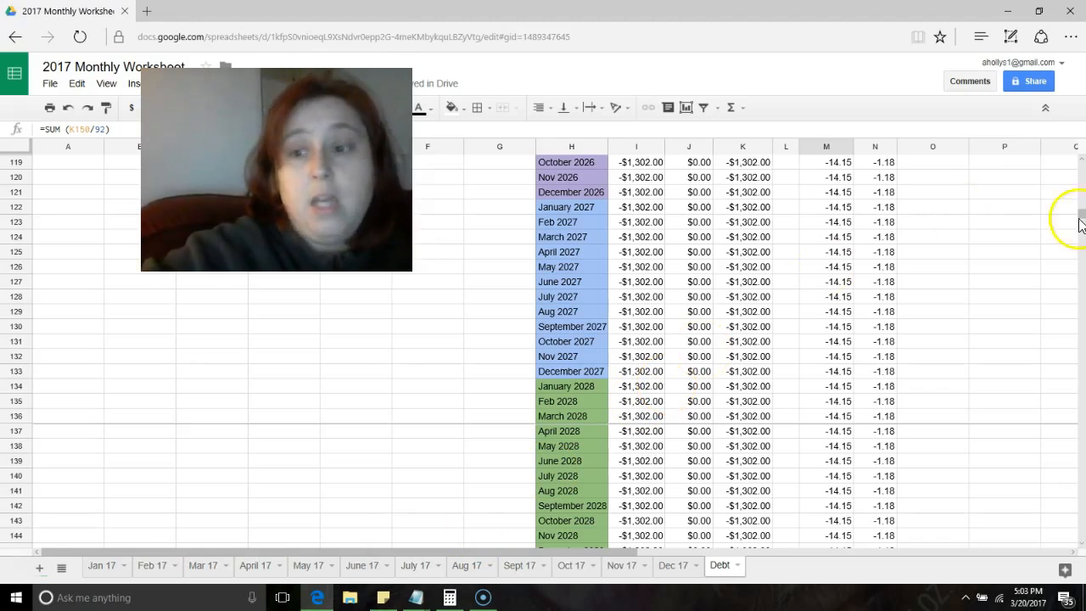
scroll(up, 3)
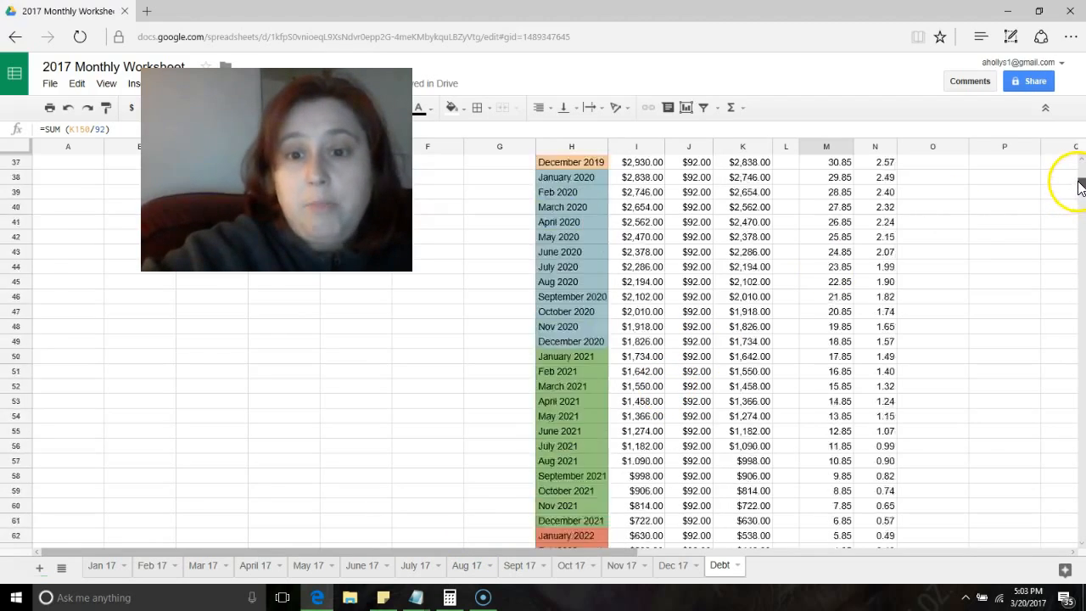
scroll(up, 3)
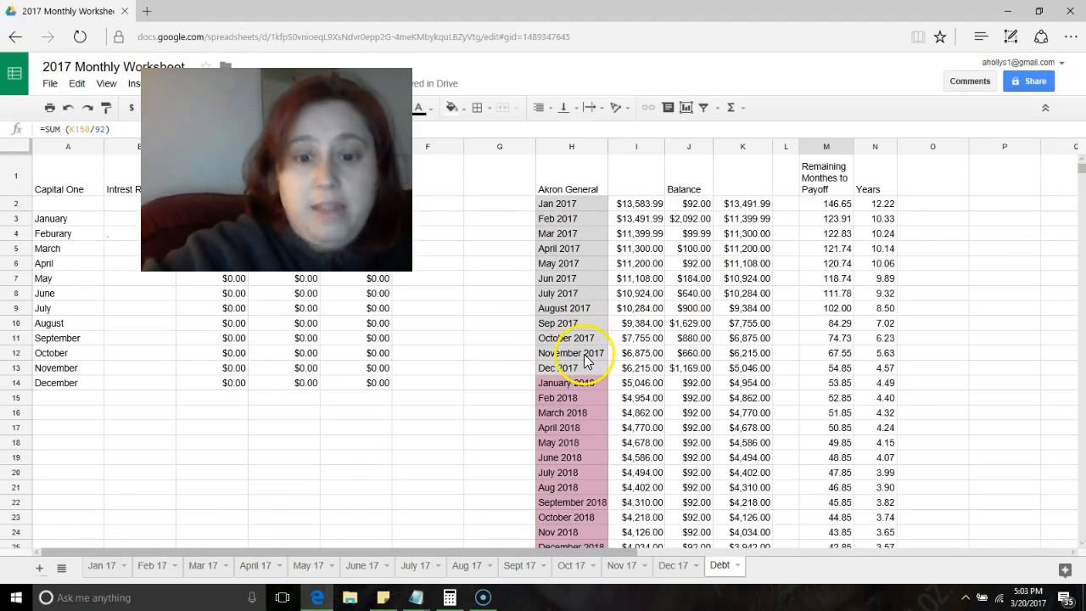
click(571, 368)
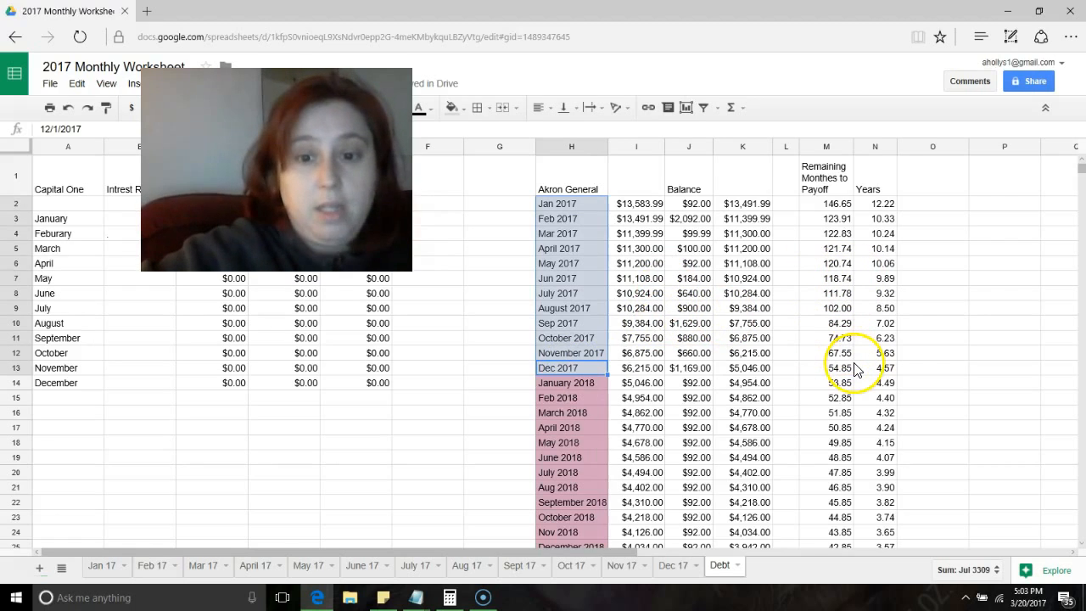
click(636, 322)
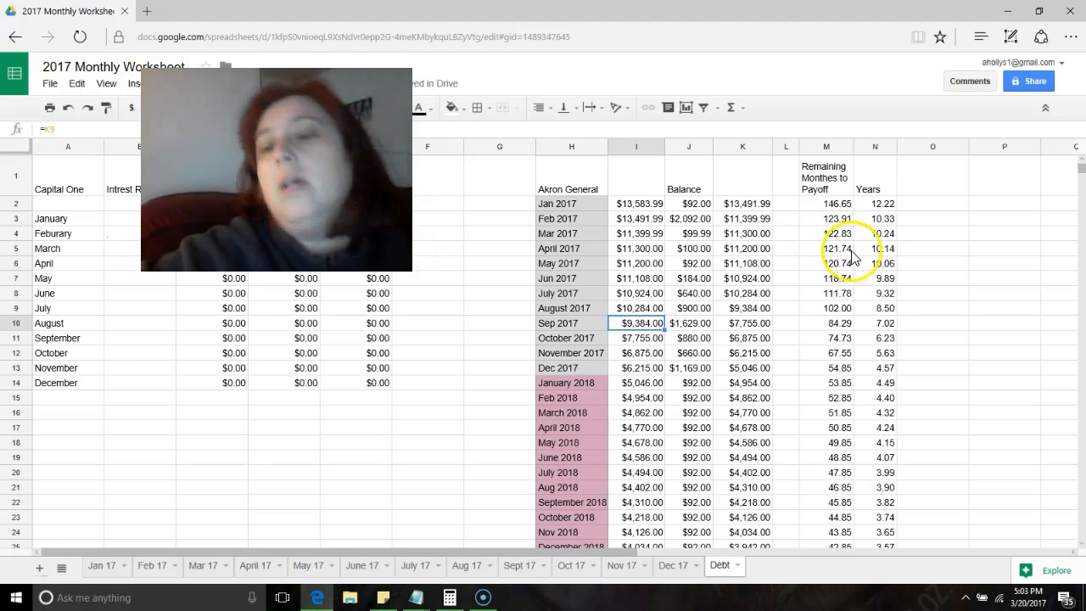
mouse_move(1039, 209)
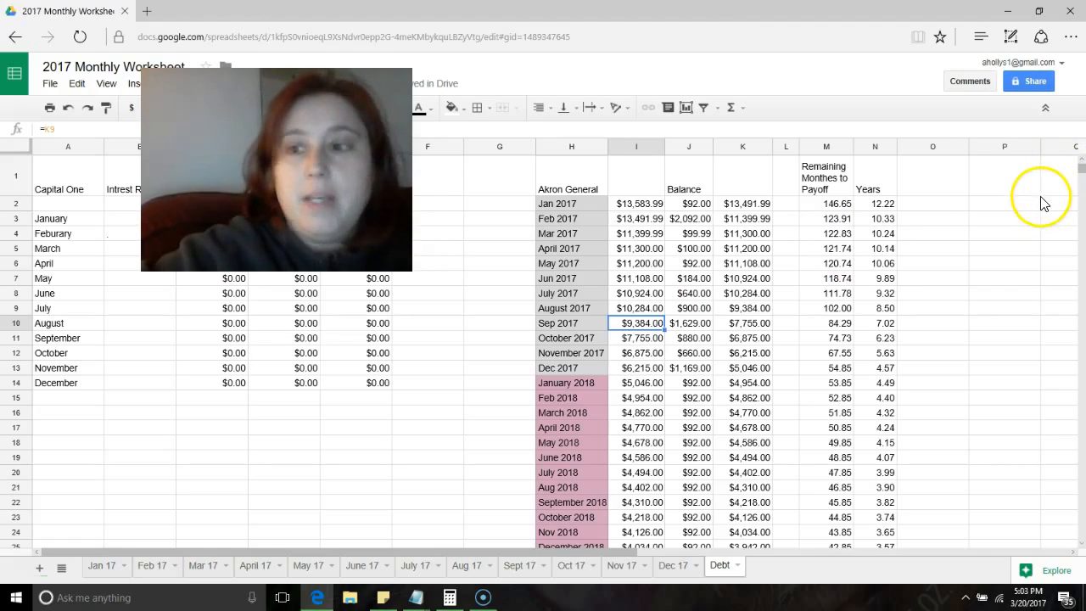
scroll(down, 3)
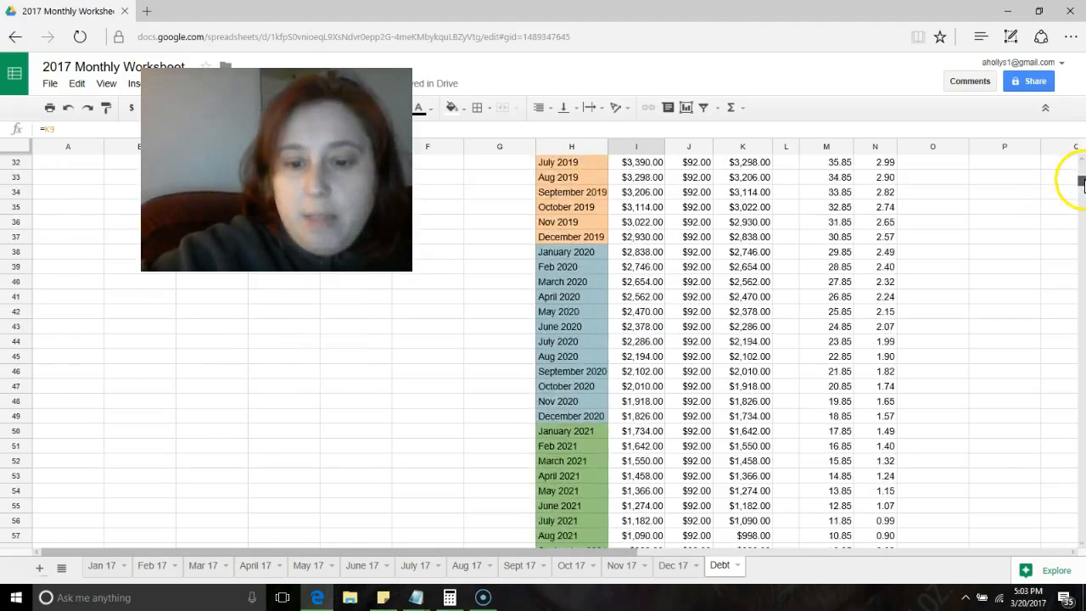
scroll(down, 3)
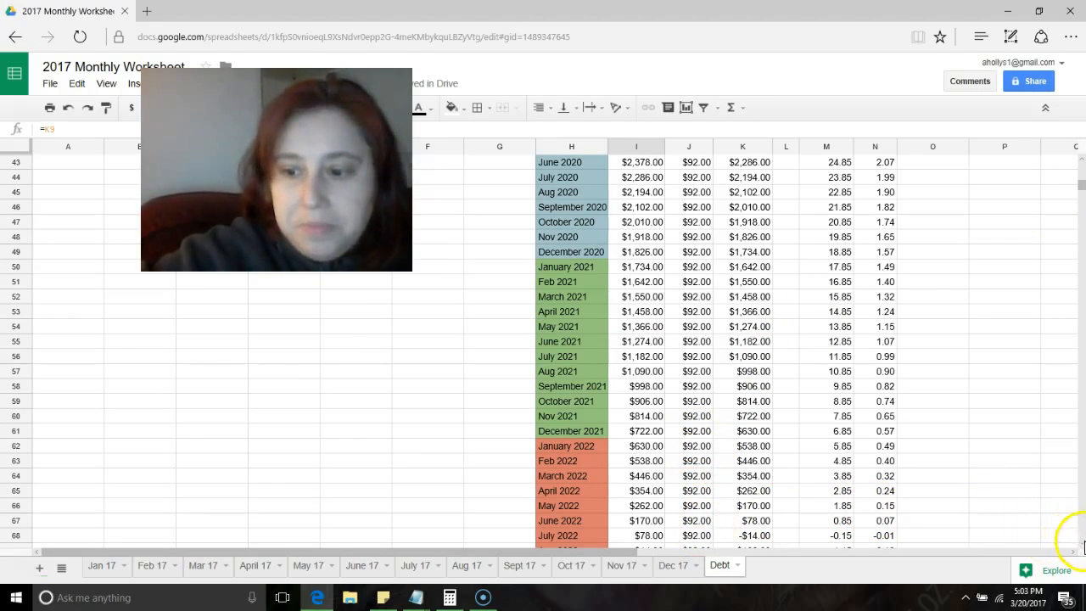
scroll(down, 3)
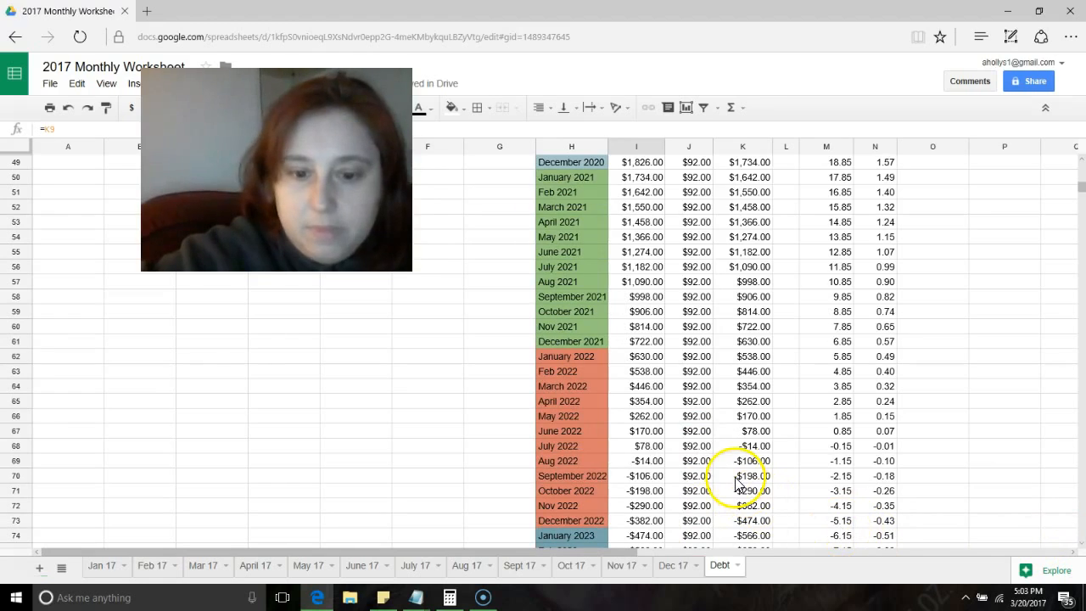
click(688, 460)
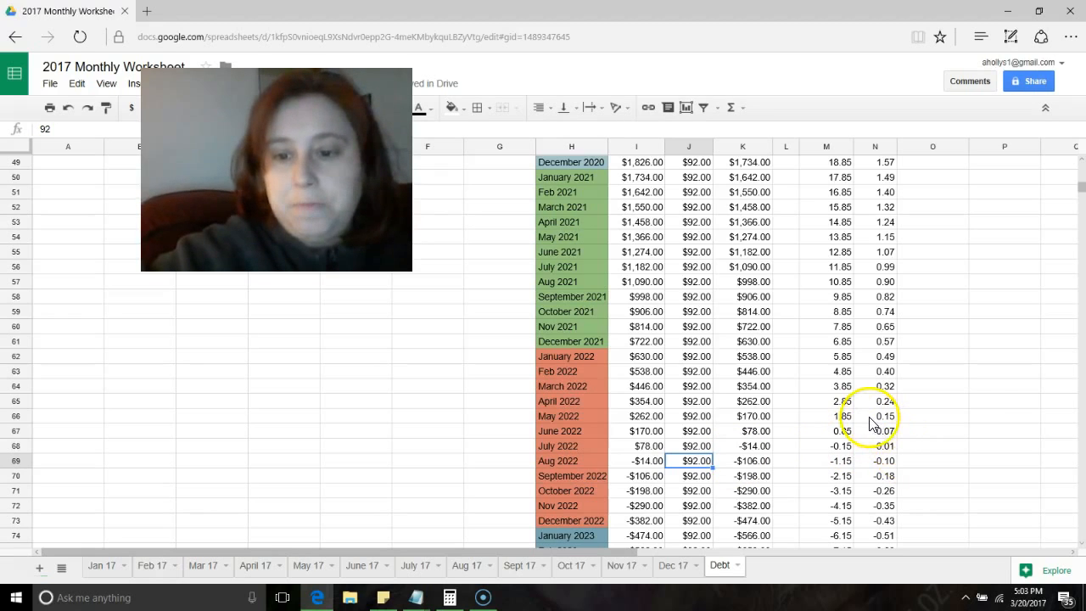
mouse_move(1067, 333)
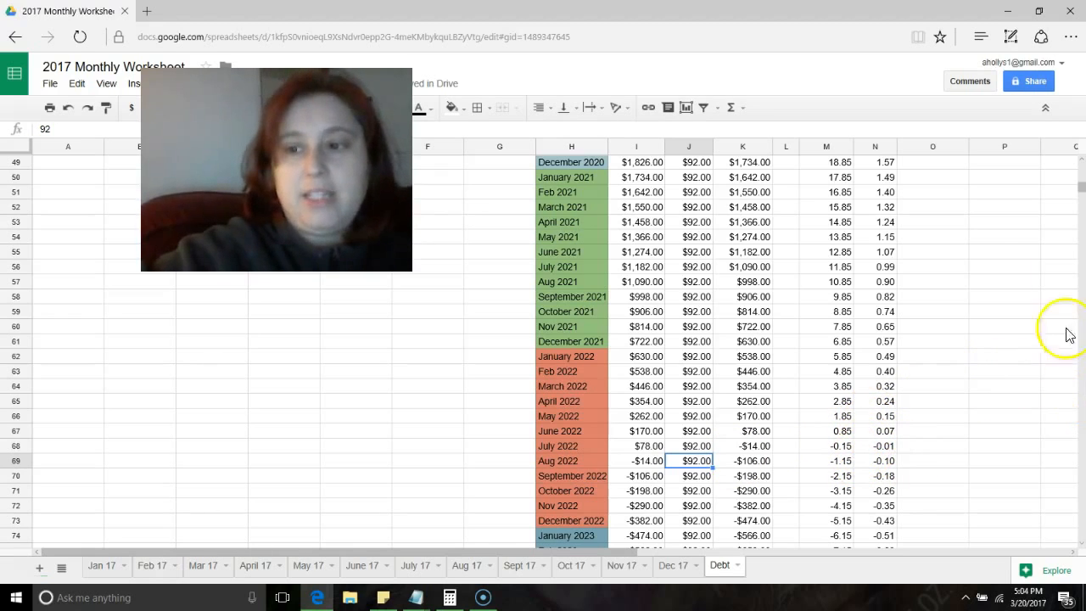
scroll(up, 3)
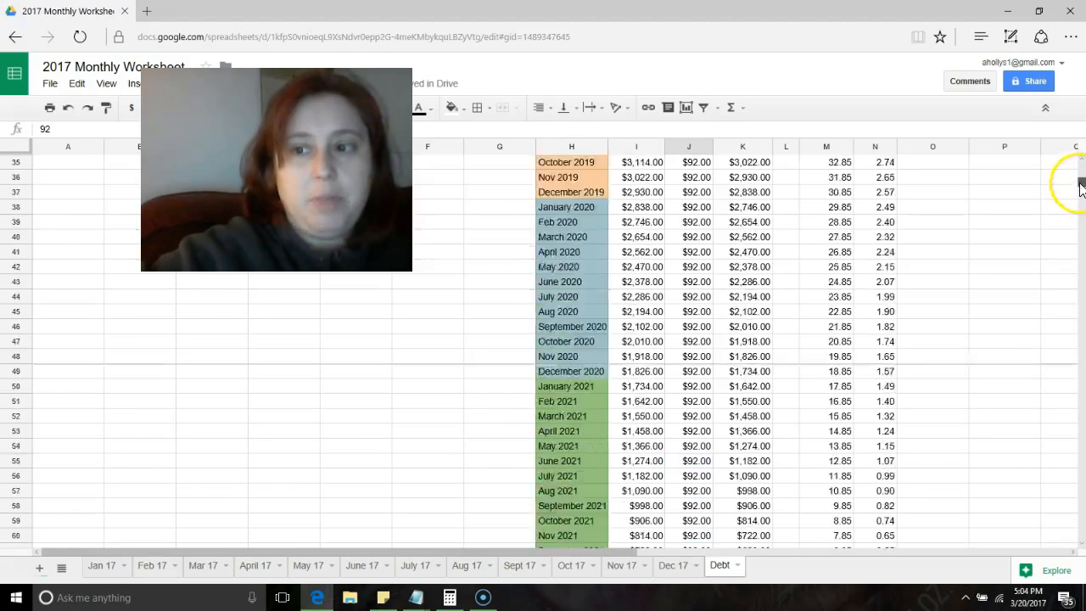
Step: Leave the Debt sheet via a right-click menu option and return to Aug 17
scroll(up, 3)
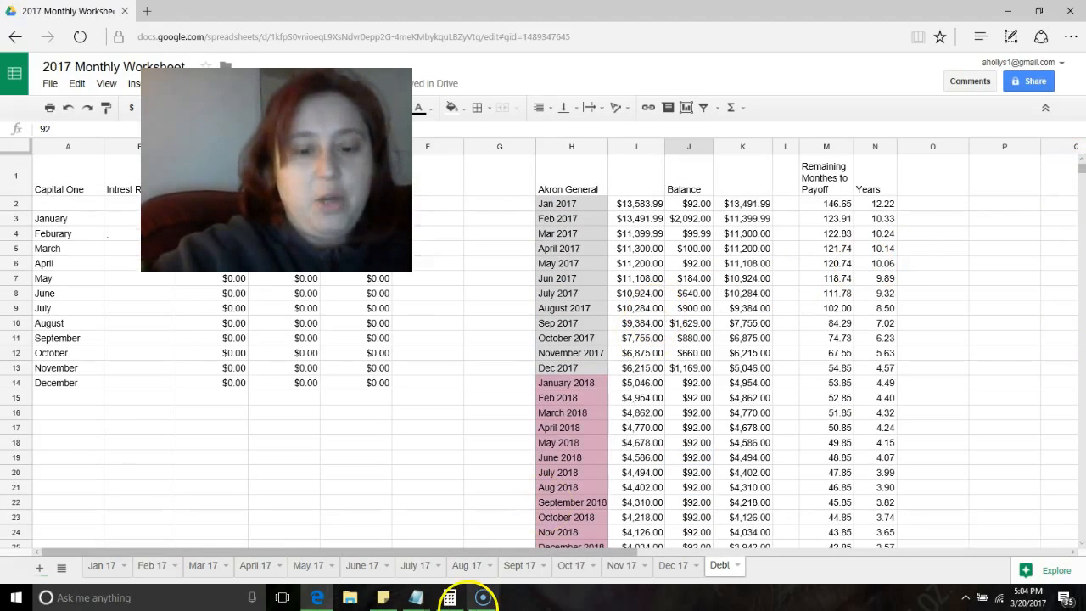
right_click(482, 597)
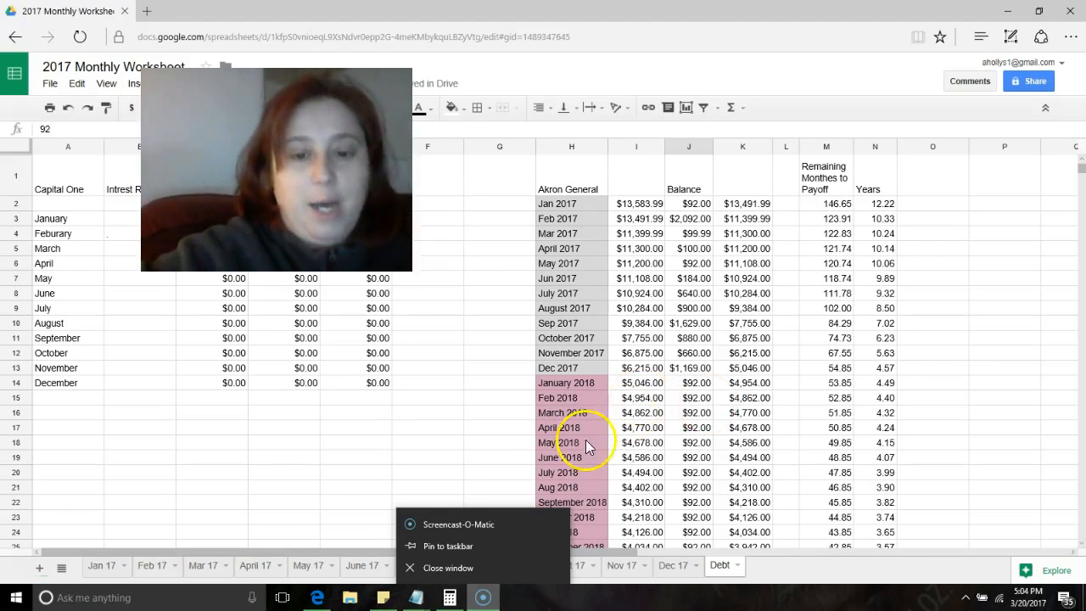
click(499, 442)
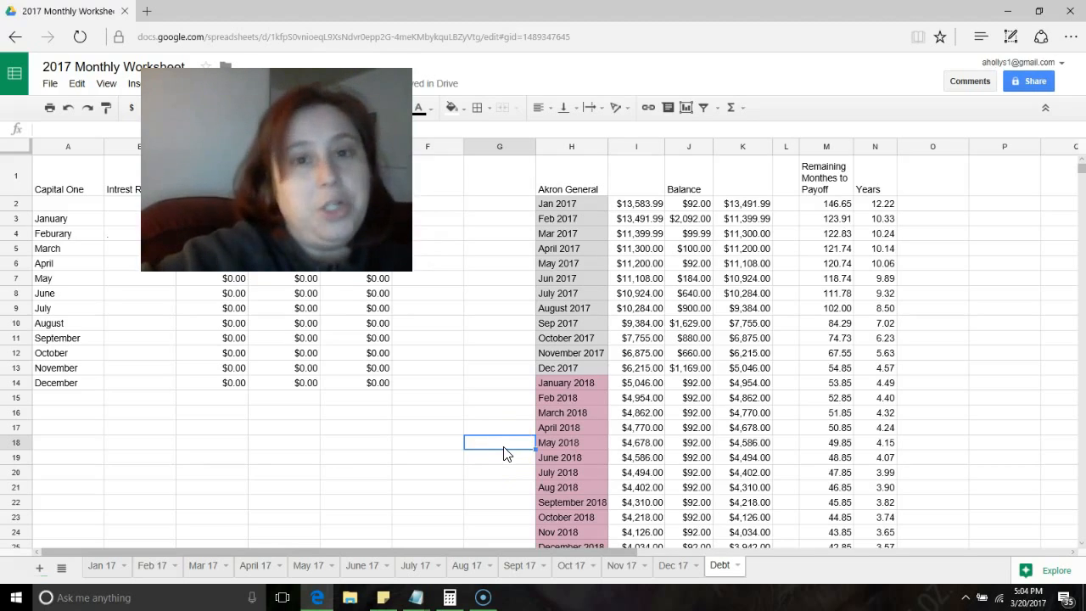
mouse_move(371, 515)
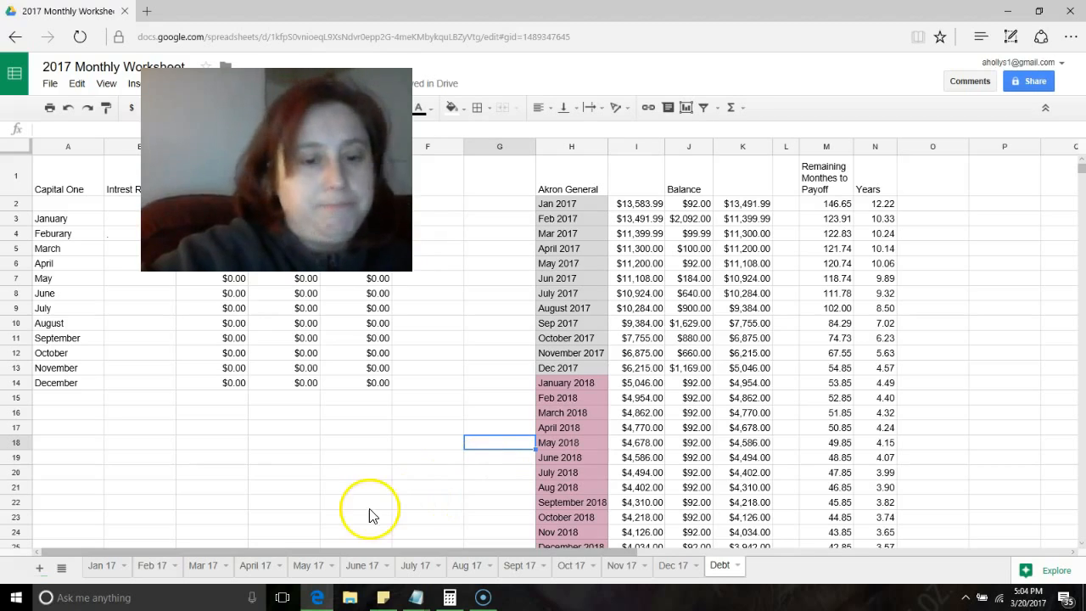
click(466, 565)
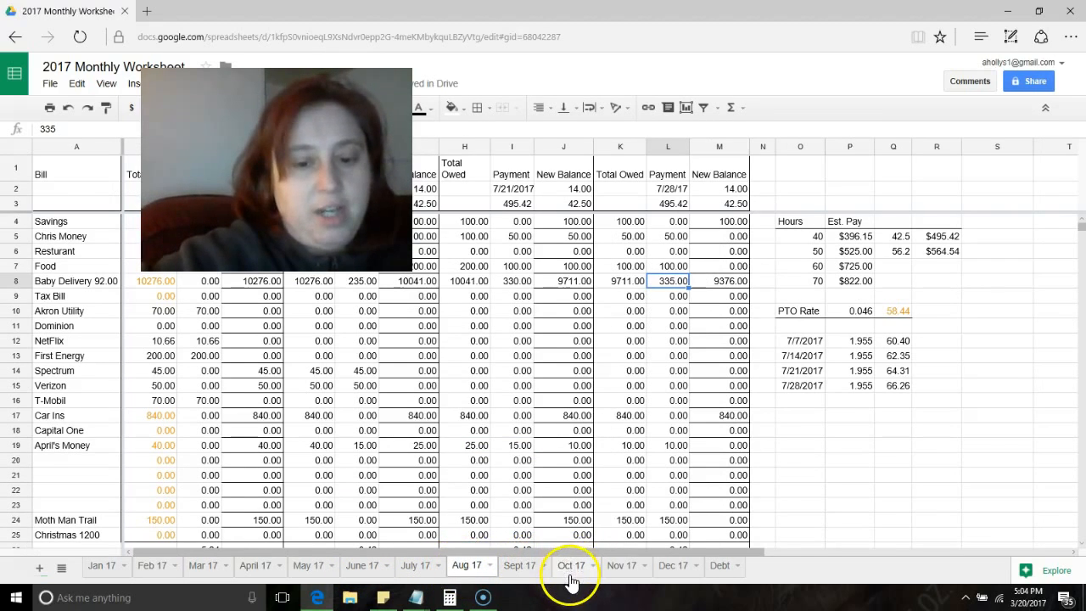
Step: Open the Oct 17 sheet to review its payments
click(571, 565)
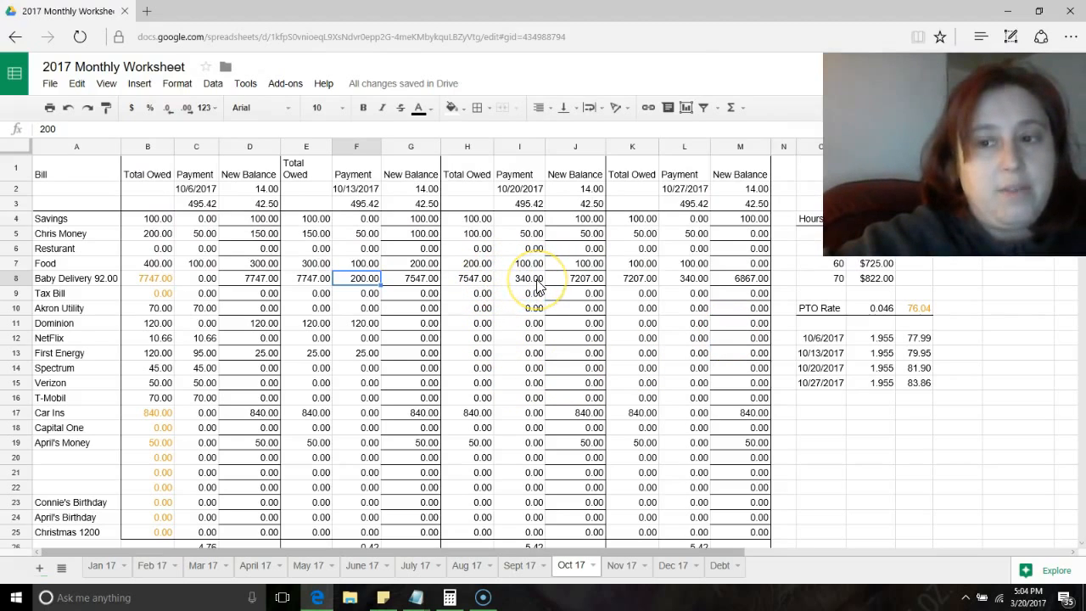
mouse_move(589, 294)
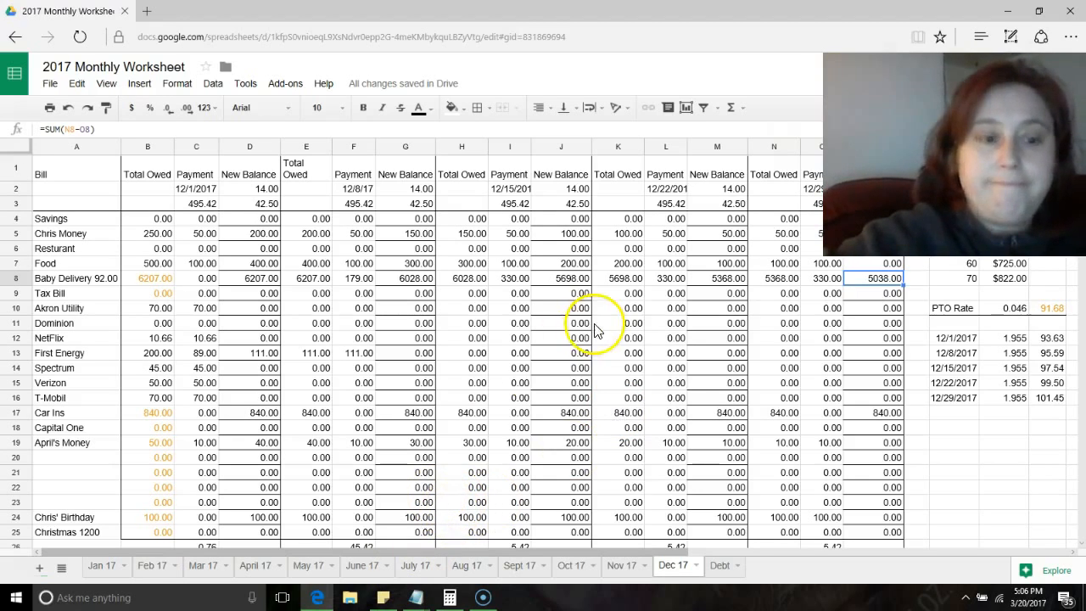
mouse_move(29, 566)
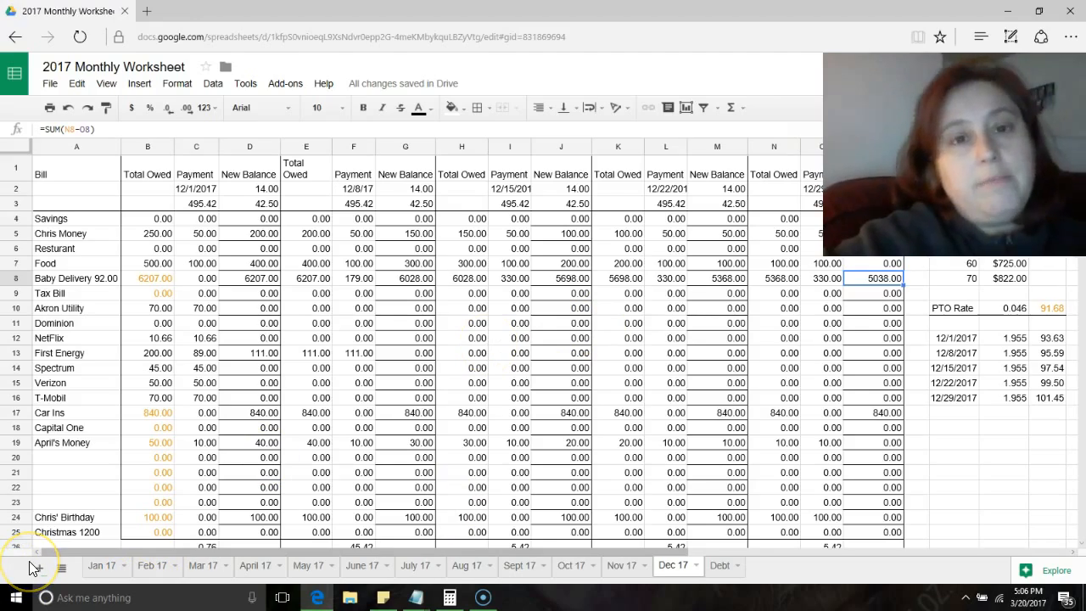